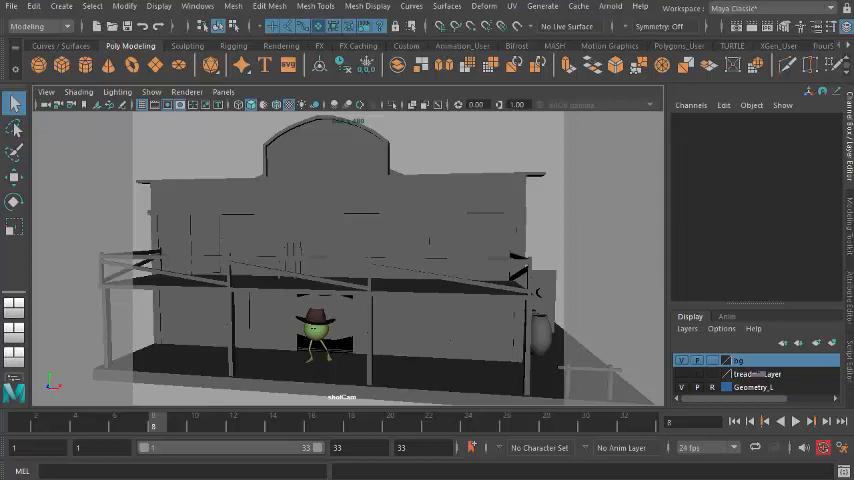
mouse_move(230, 413)
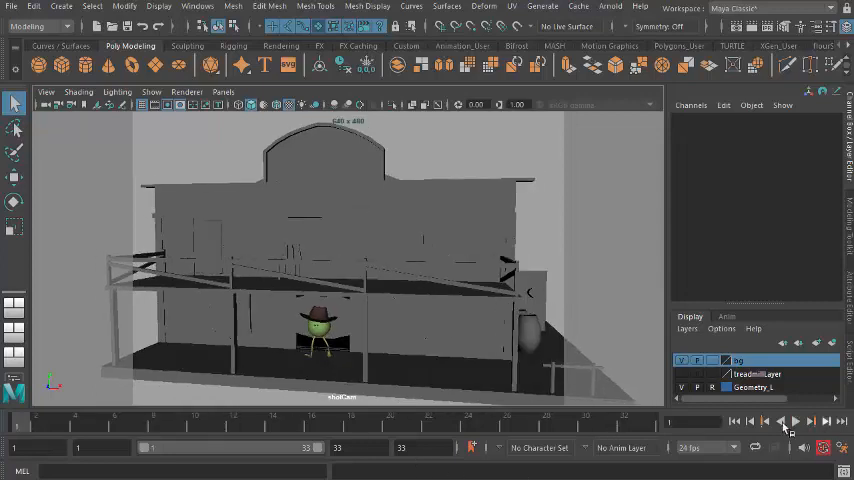
Play Monty's hat-wearing walk, check the frame 21 pose, then stop playback
click(797, 421)
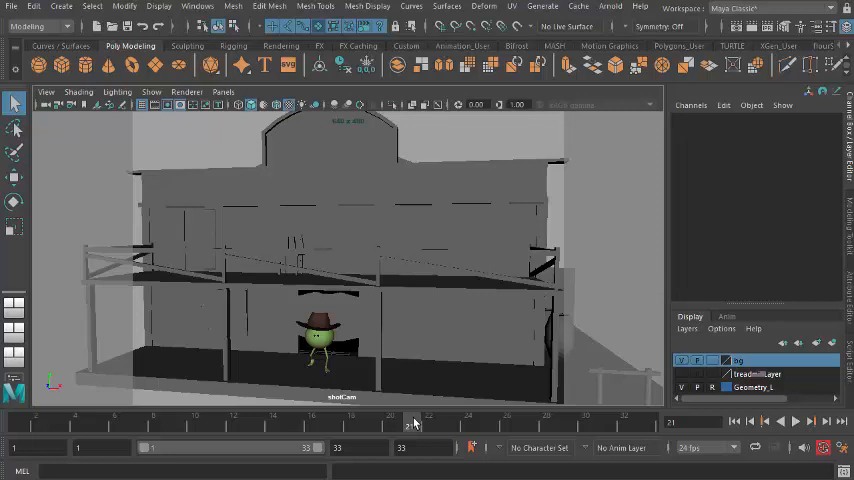
mouse_move(410, 418)
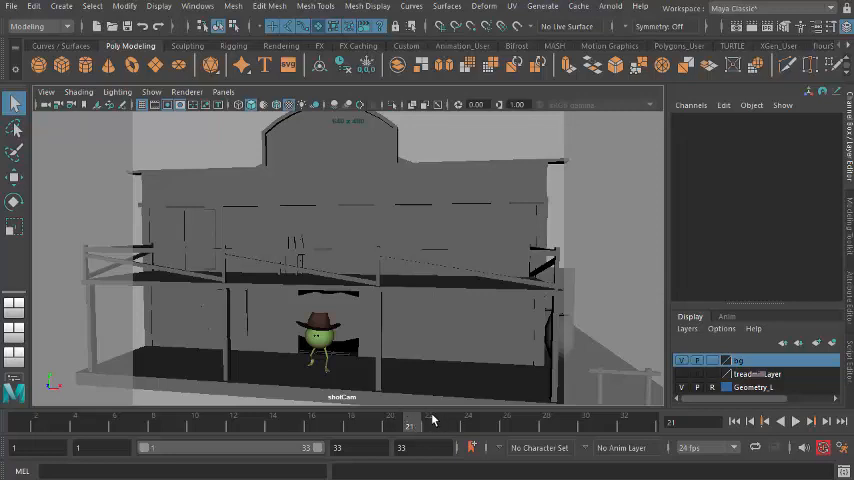
click(796, 421)
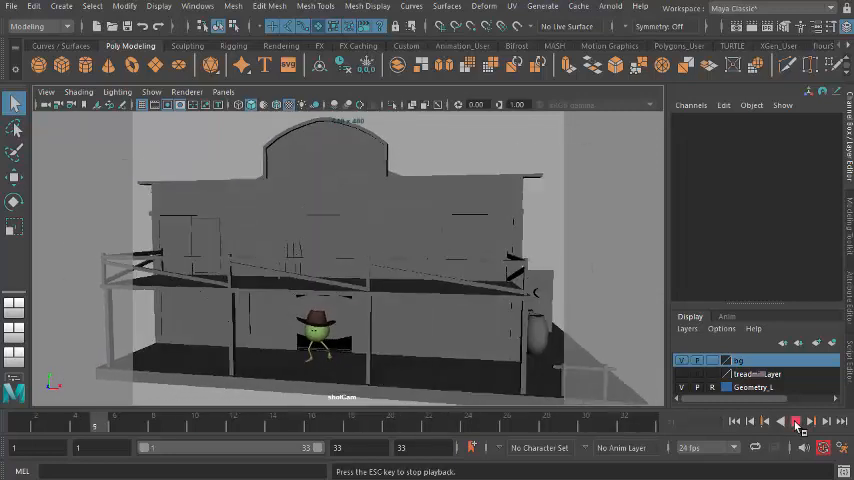
click(795, 420)
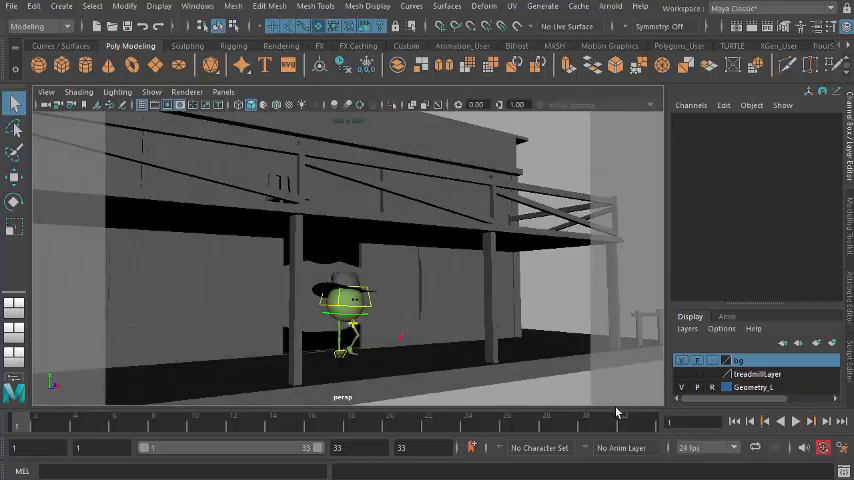
Review Monty's walk on the time slider before opening the Double Bounce Walk blog post
click(797, 421)
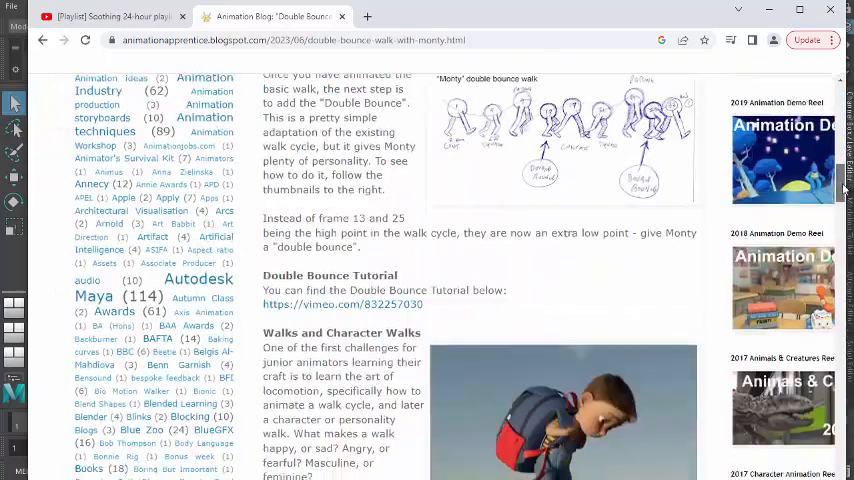
Open 'Character Walks with the Bio Motion Walker' from Locomotion Resources
scroll(down, 3)
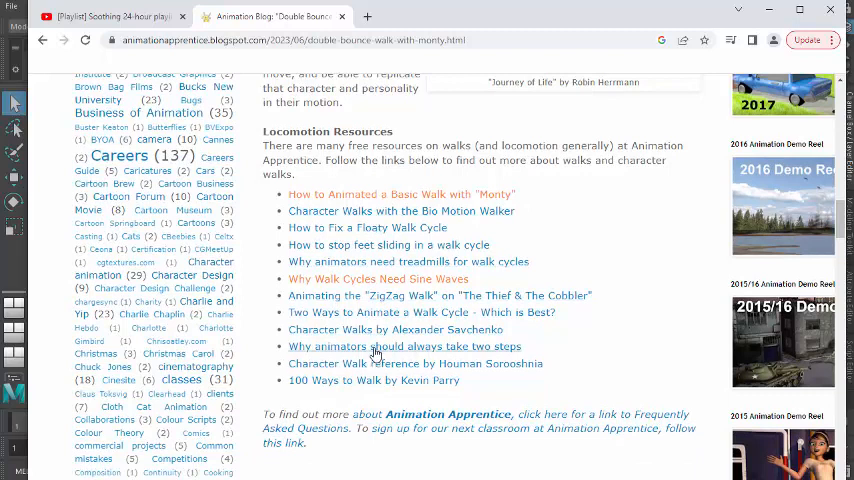
mouse_move(430, 211)
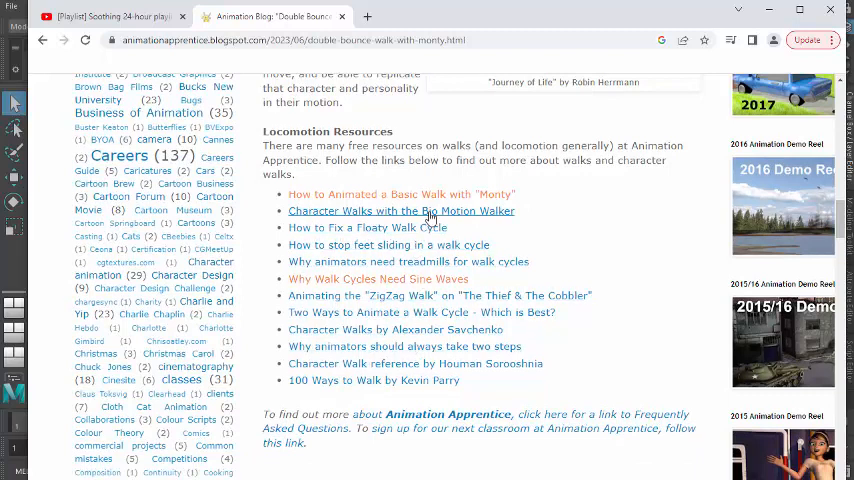
click(400, 211)
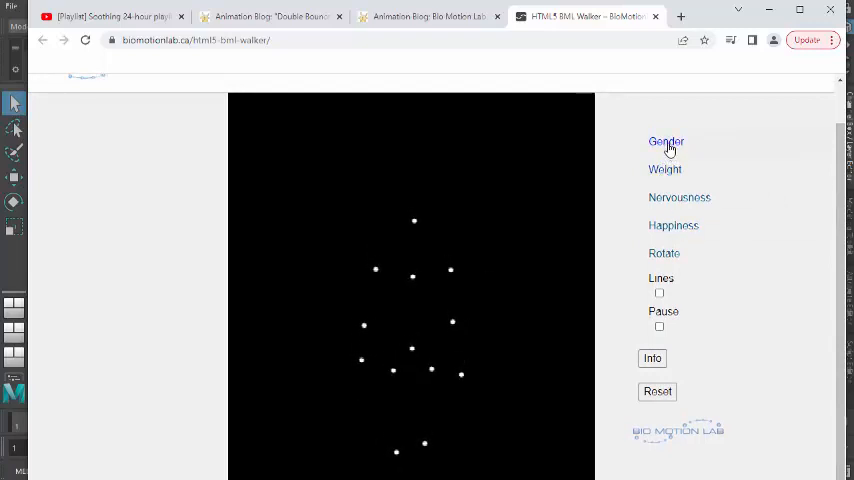
Expand the Gender sliders and drag the Male–Female slider fully to Male
click(666, 141)
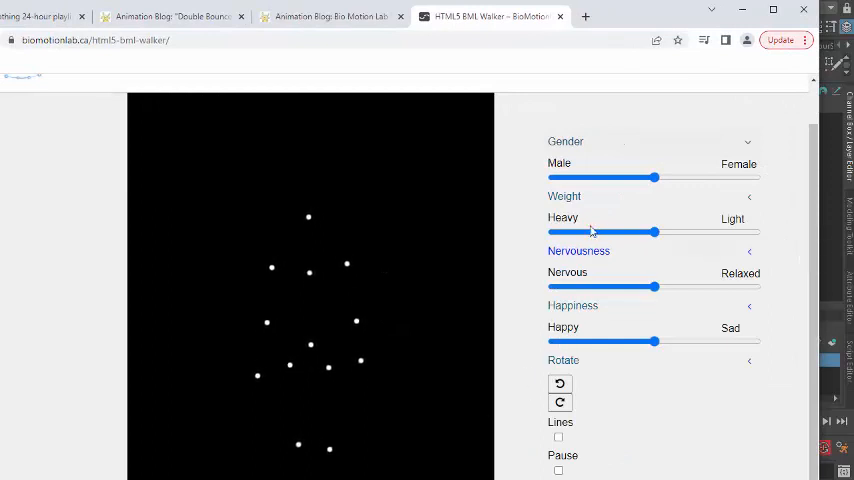
drag(655, 177, 553, 177)
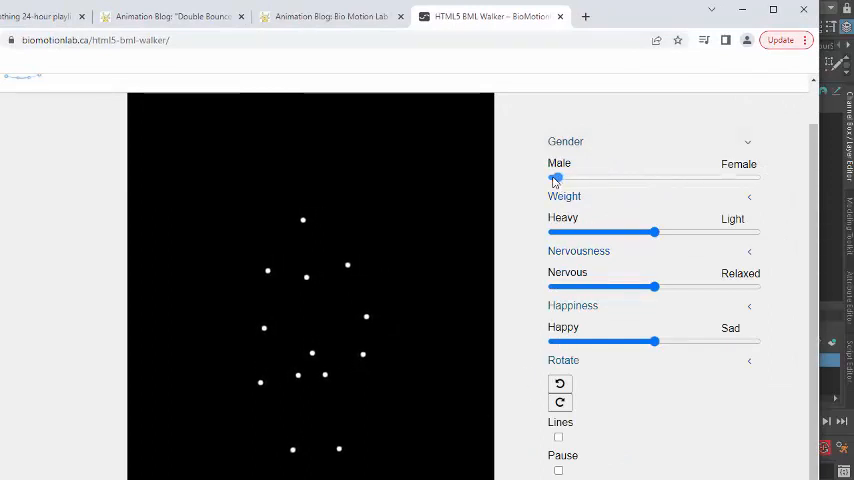
drag(555, 177, 551, 177)
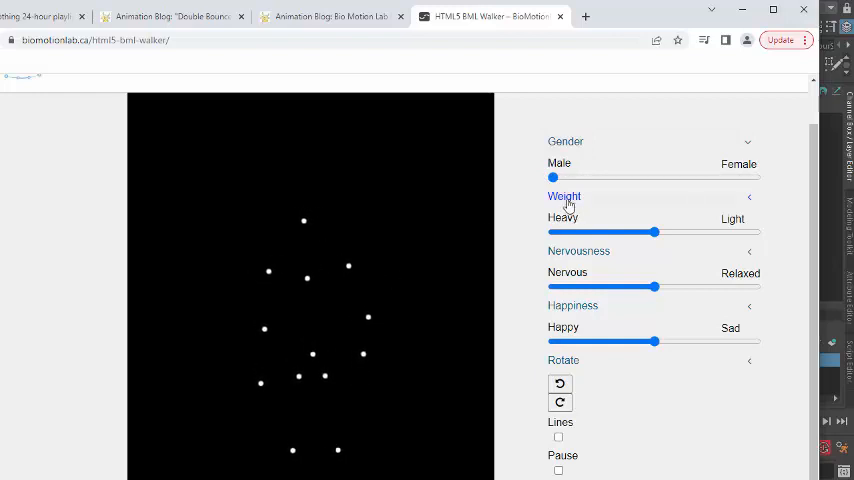
drag(551, 177, 756, 177)
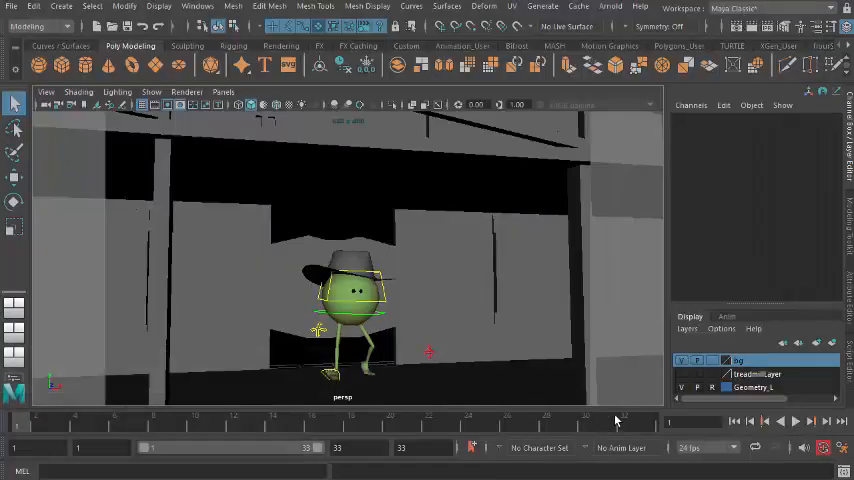
Play and stop Monty's walk up close for comparison with the reference
click(796, 421)
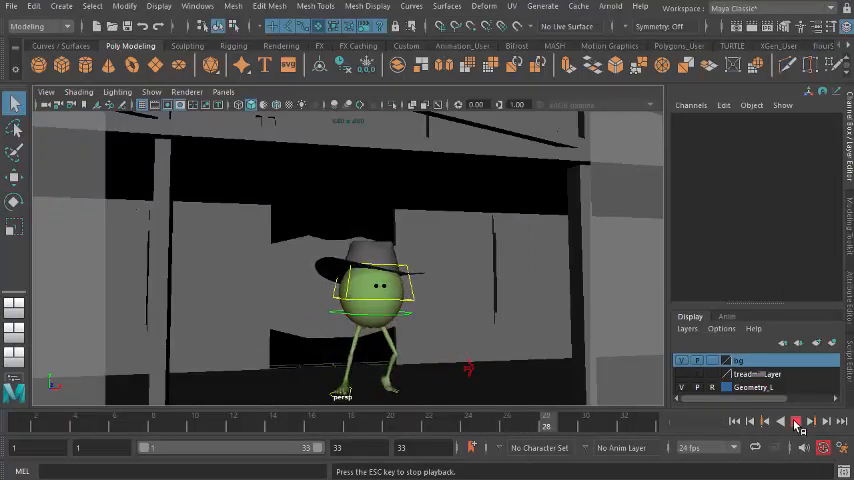
click(797, 420)
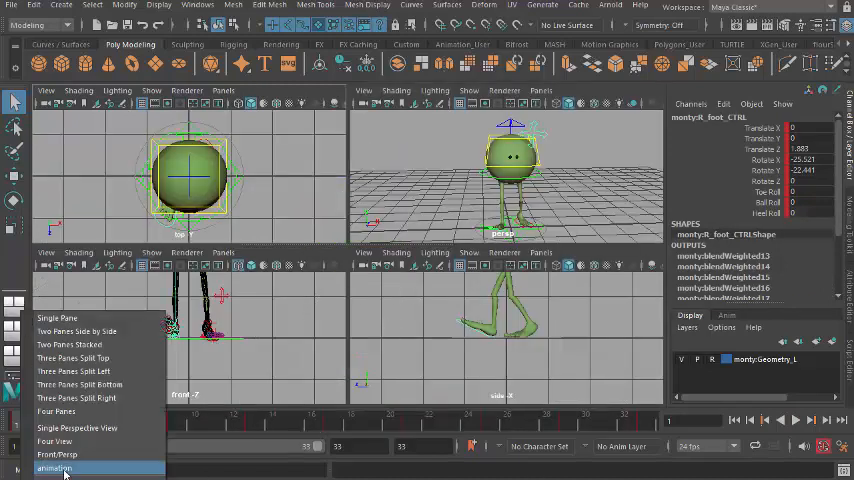
Apply the saved 'animation' layout: two persp views above the Graph Editor
click(54, 468)
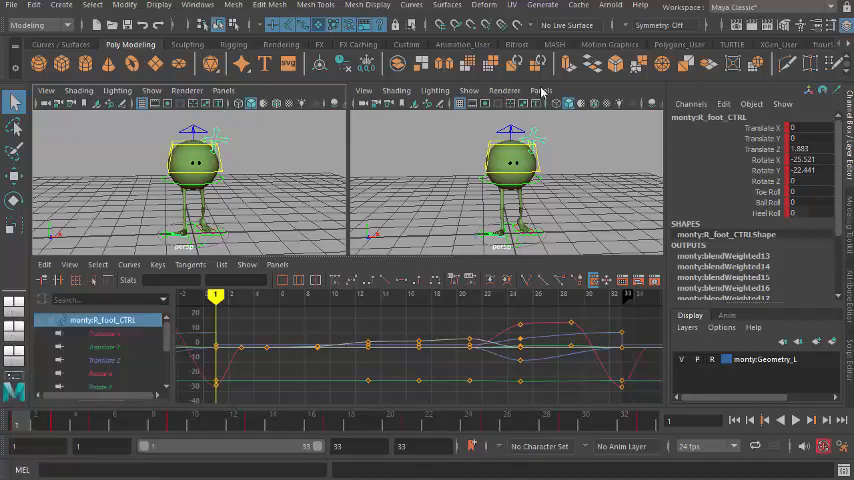
click(541, 90)
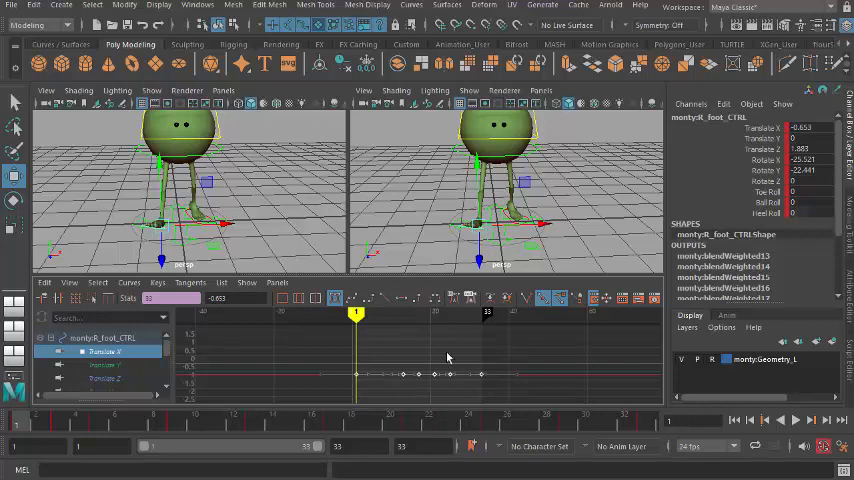
Play and stop to watch R_foot_CTRL Translate X, then bring up L_foot_CTRL's curve
click(797, 420)
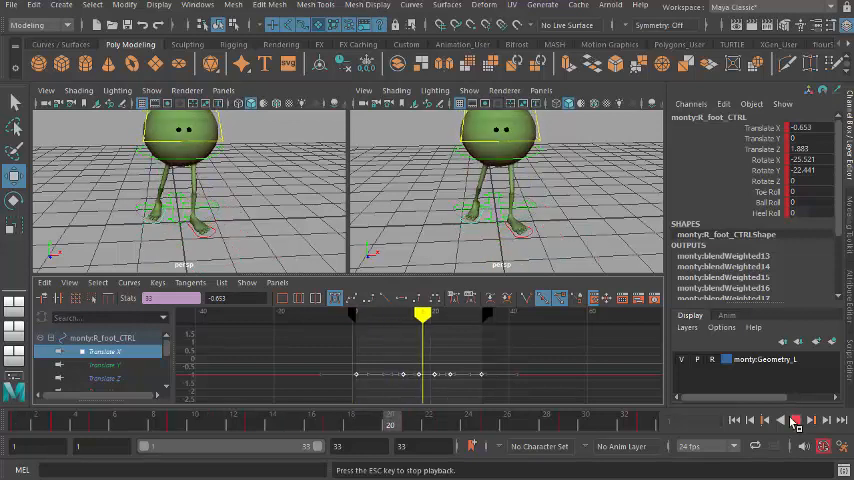
click(796, 419)
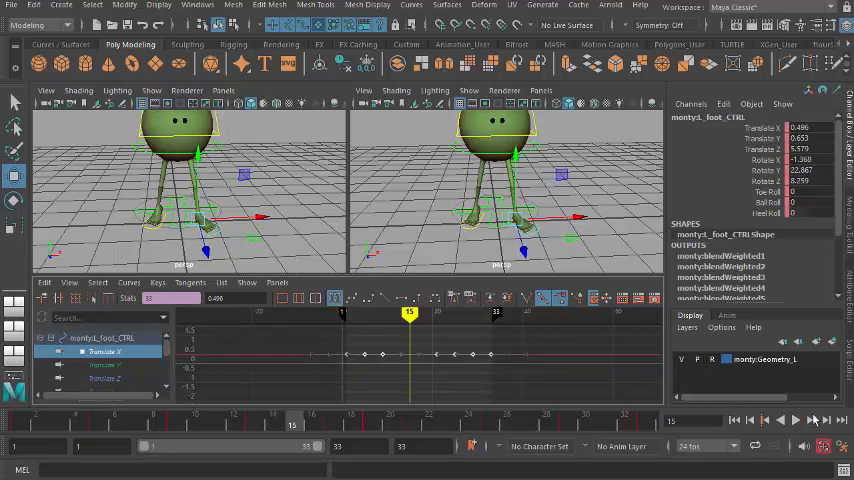
click(793, 419)
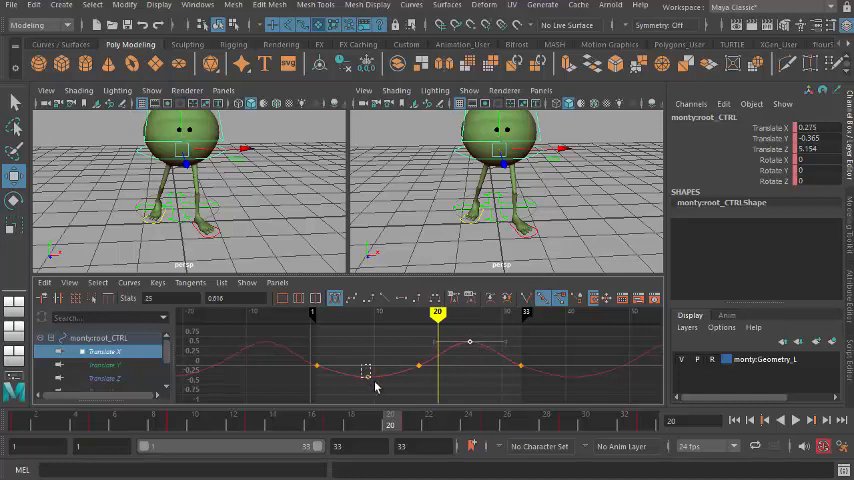
Lower the root_CTRL Translate X low key to widen the sway, then play back
drag(367, 368, 368, 382)
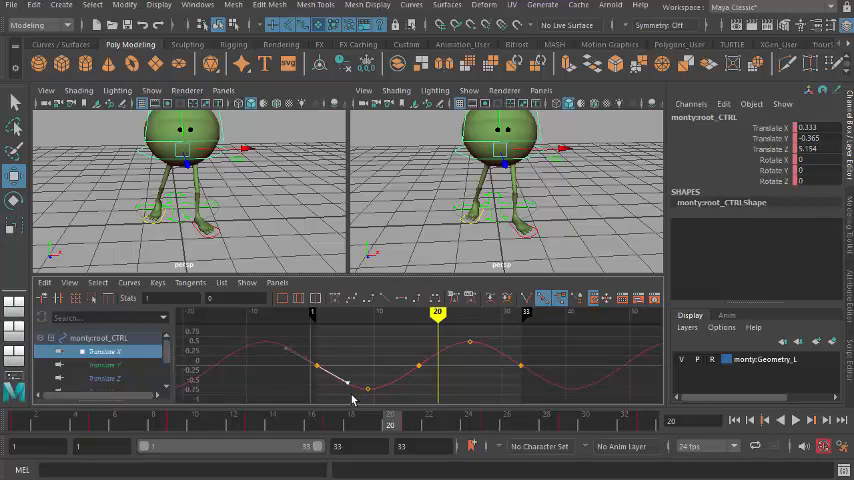
click(795, 420)
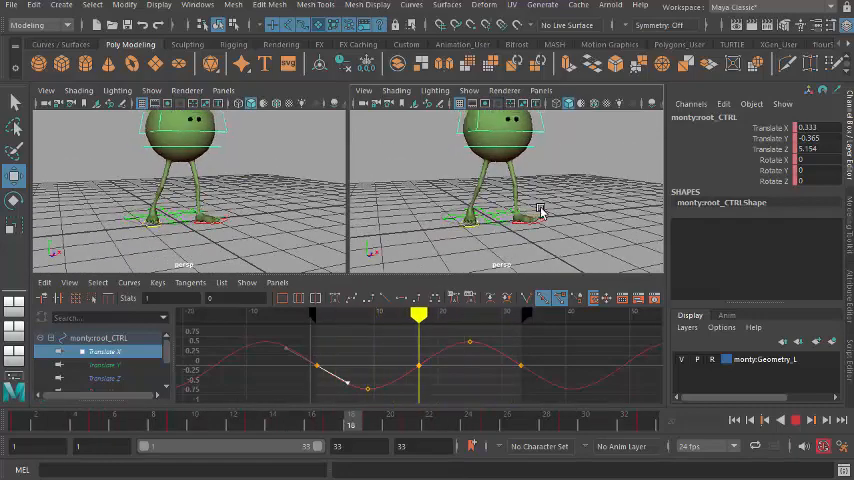
click(795, 420)
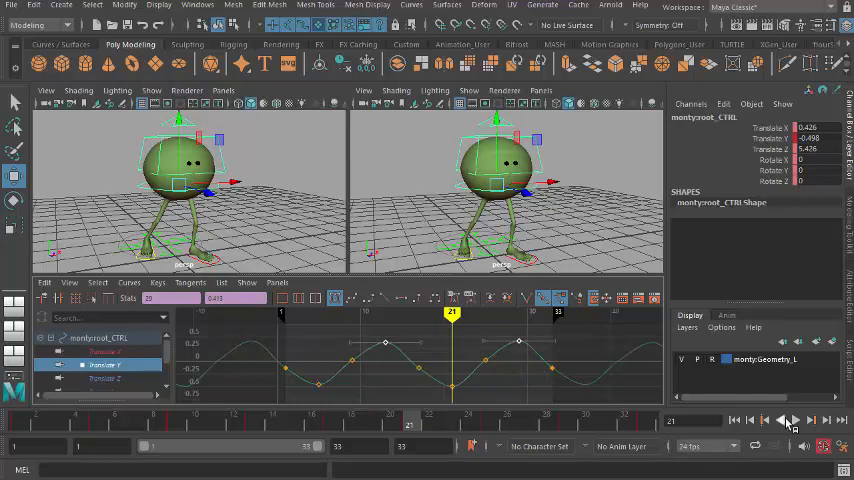
Play and stop the walk to review root_CTRL's Translate Y bounce
click(794, 420)
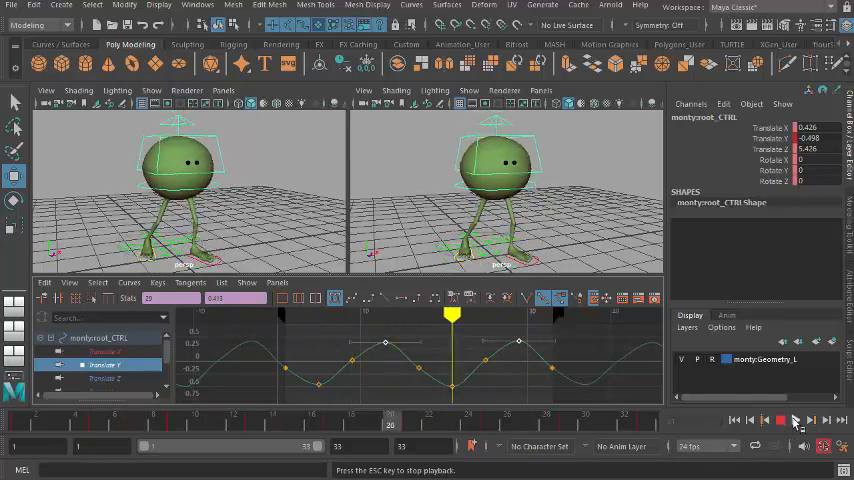
click(795, 420)
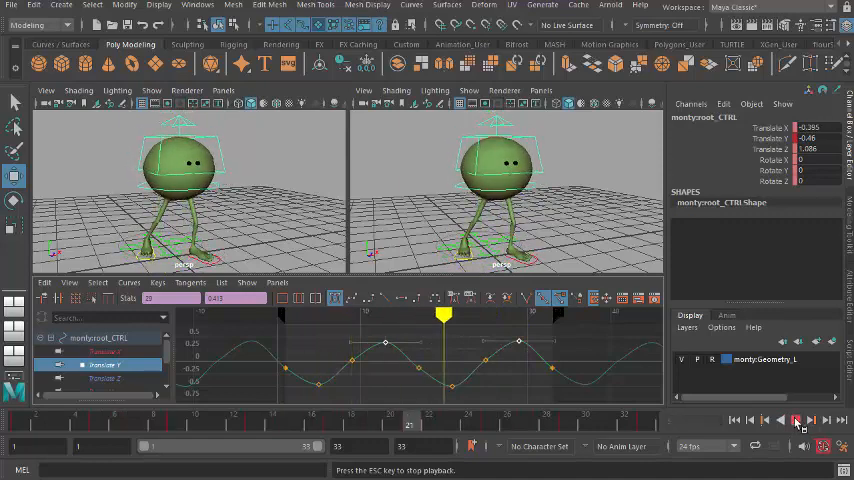
click(797, 420)
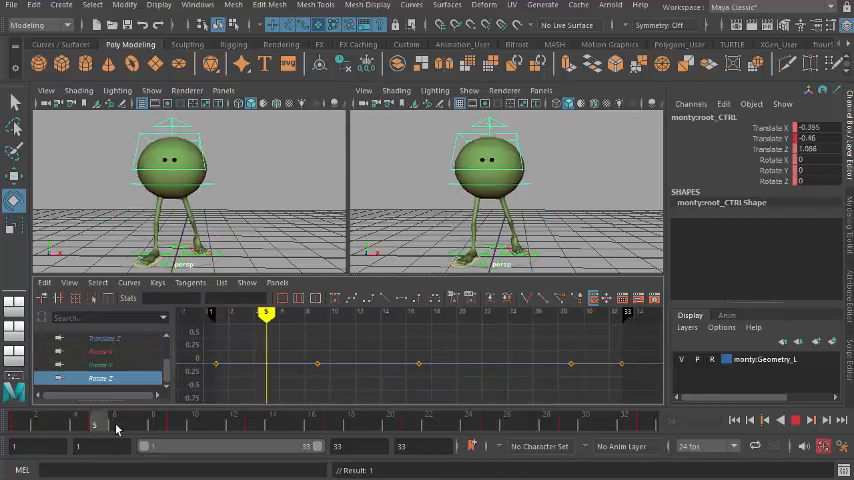
Key a Rotate Z tilt on root_CTRL around frame 13 and scrub to check it
drag(95, 425, 253, 425)
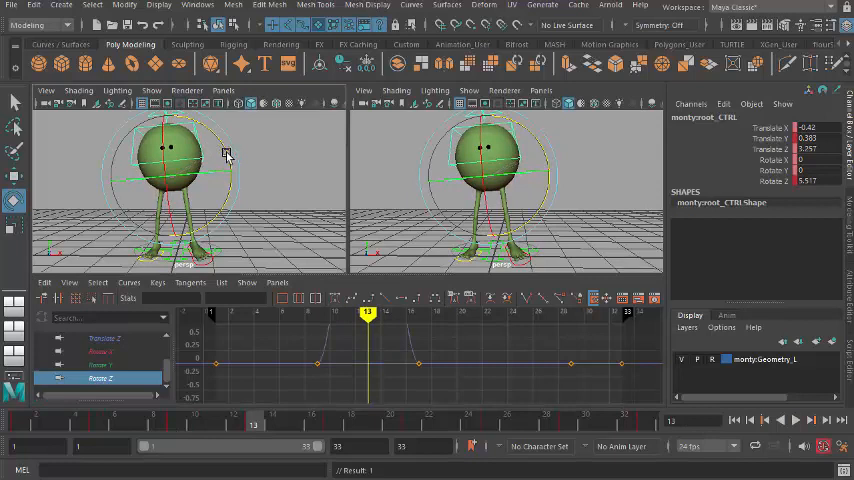
click(795, 420)
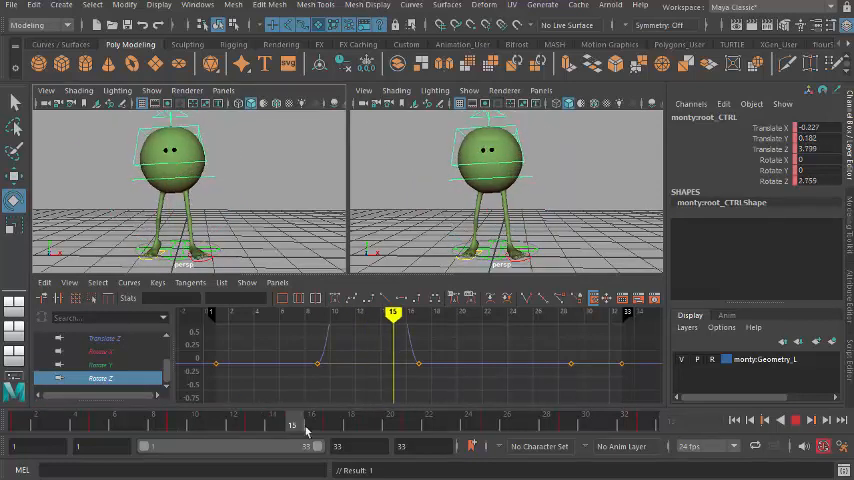
drag(291, 424, 546, 424)
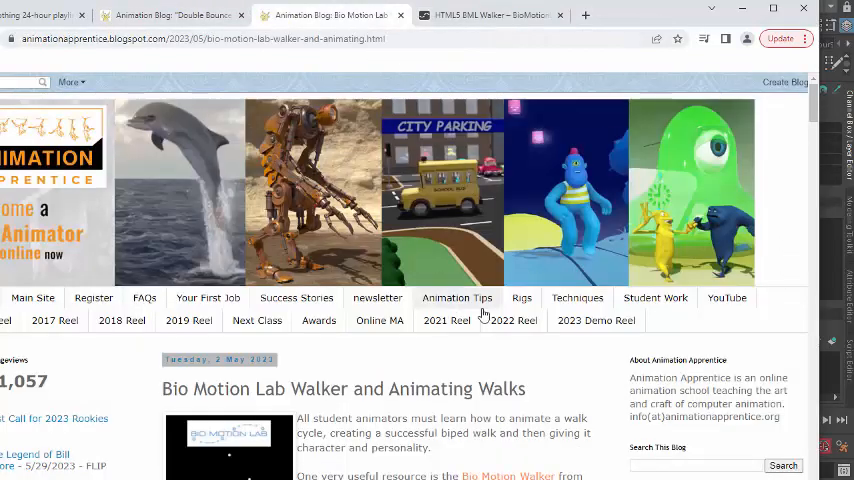
Scroll through the Animation Apprentice post 'Why Walk Cycles Need Sine Waves'
scroll(down, 3)
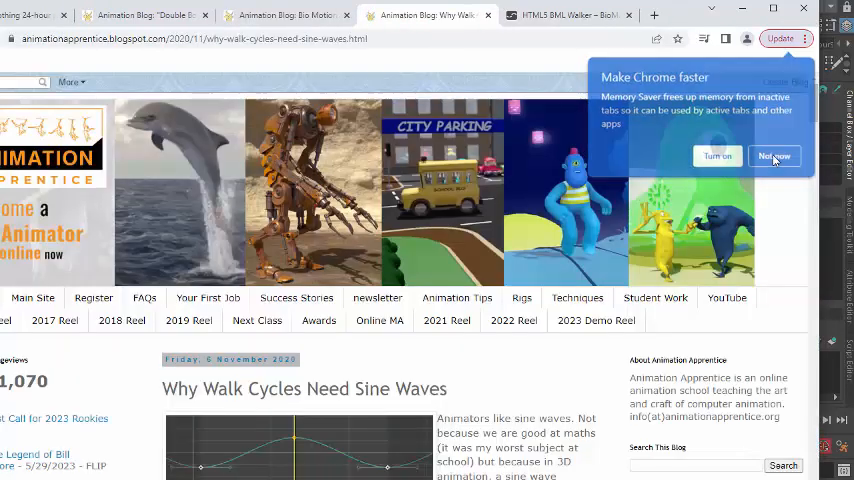
scroll(down, 3)
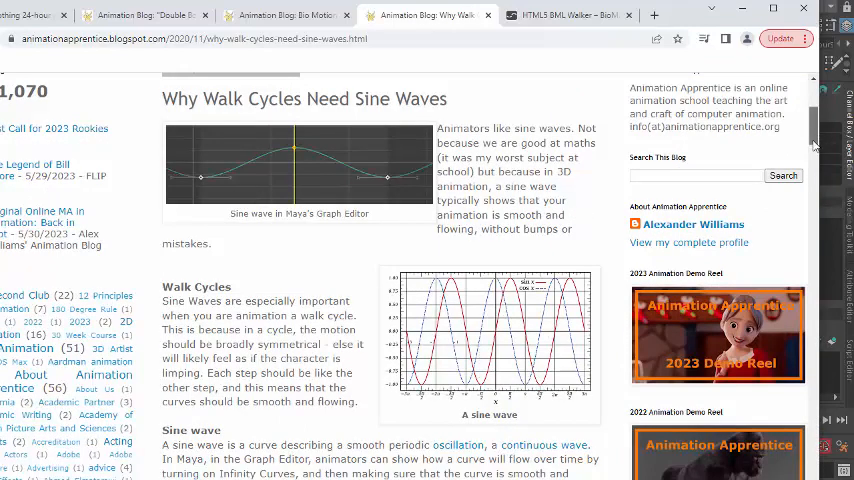
scroll(down, 3)
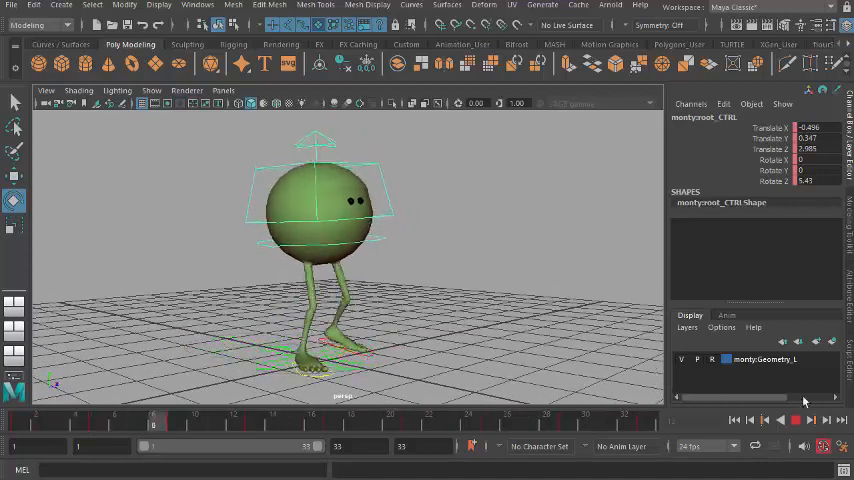
Switch to the Chrome window to start a new Google search
click(814, 420)
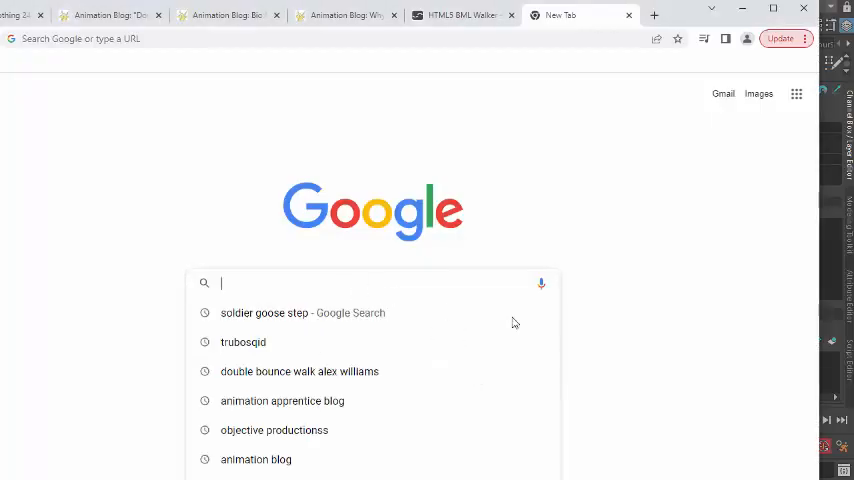
Find TurboSquid through Google and search the site for cowboy hats
text(turbosquid)
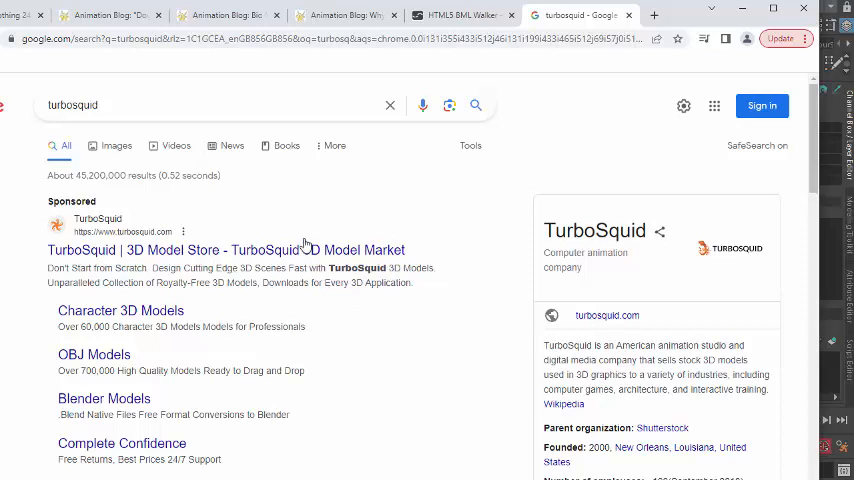
click(226, 250)
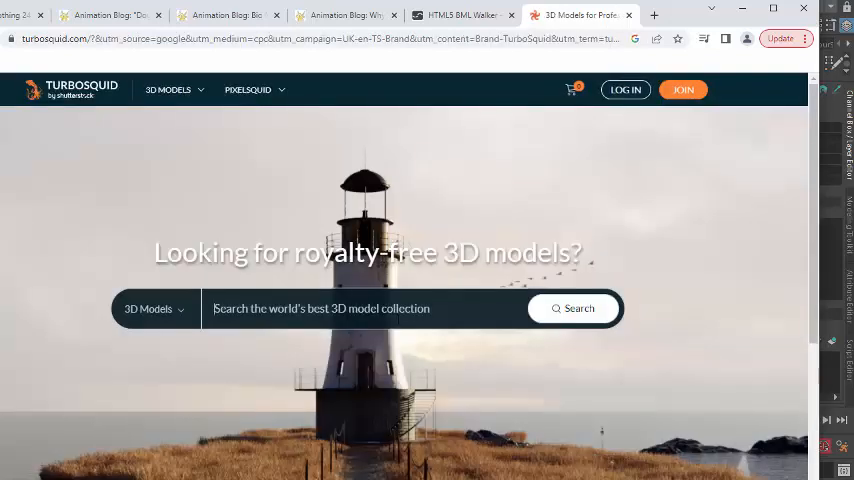
text(cowboy Hat)
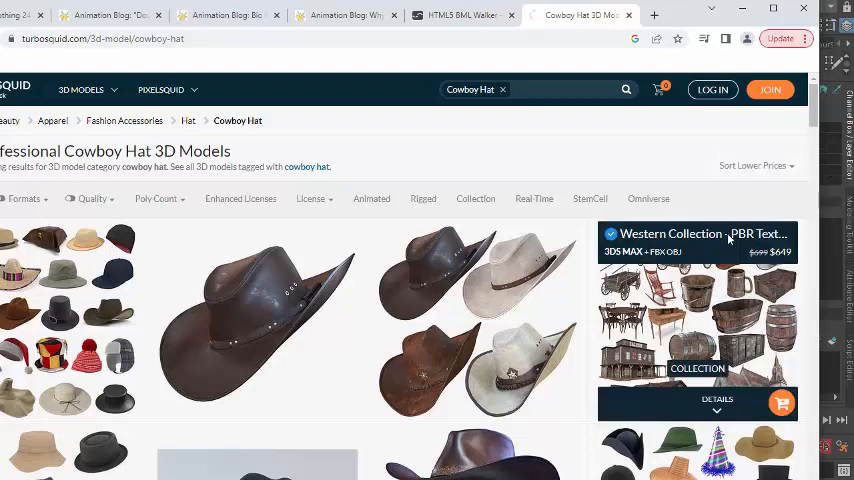
Sort cowboy hat results by Lower Prices and filter formats to .obj plus another format
click(753, 166)
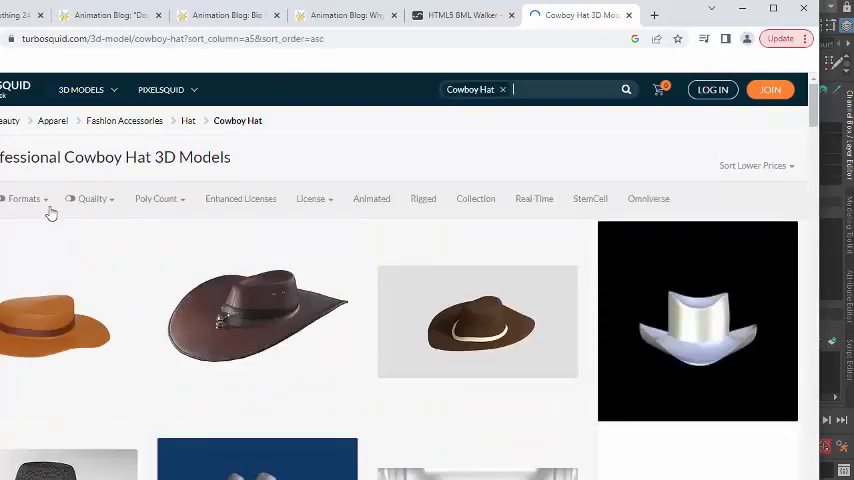
click(24, 198)
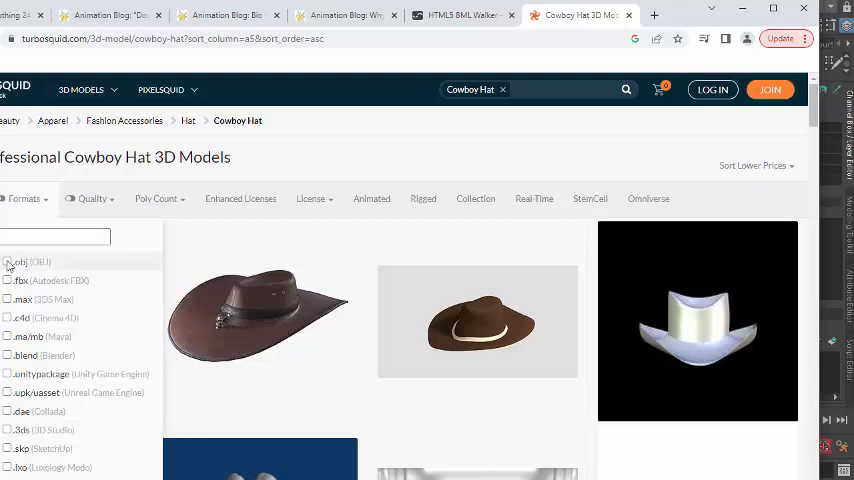
click(9, 261)
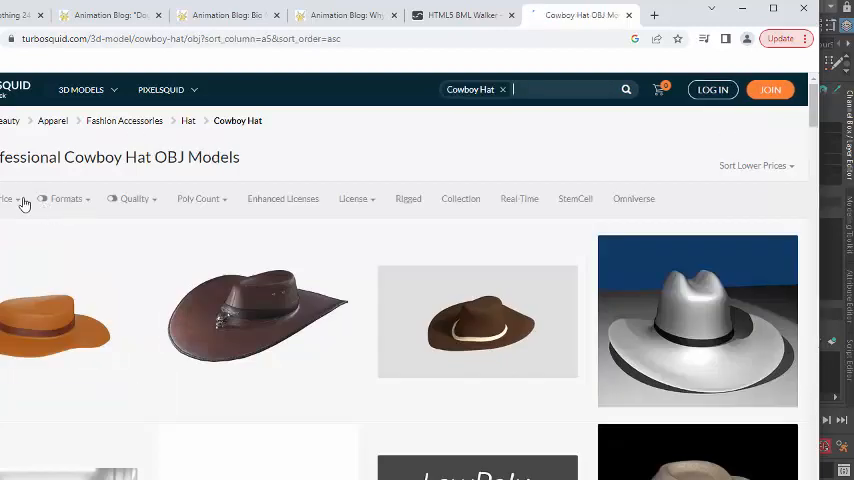
click(66, 198)
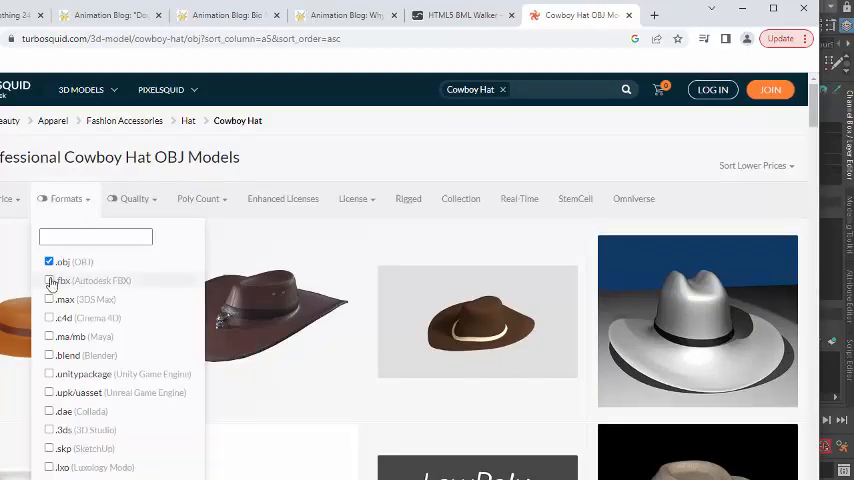
click(50, 281)
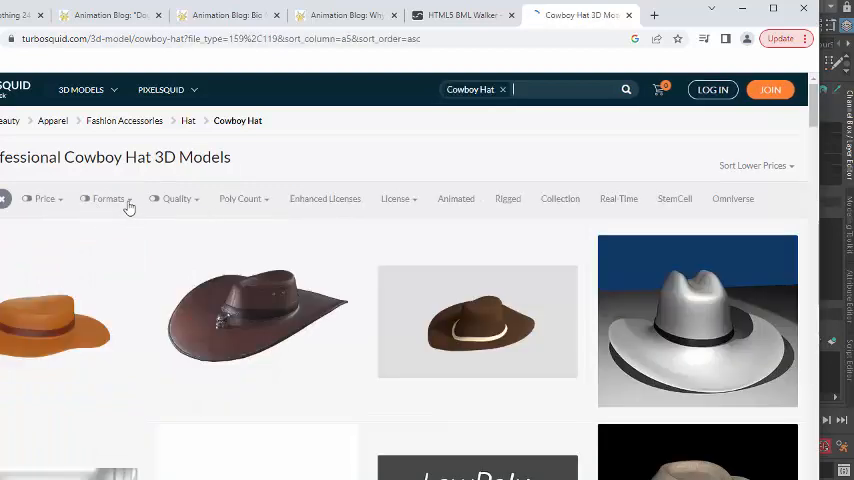
click(108, 198)
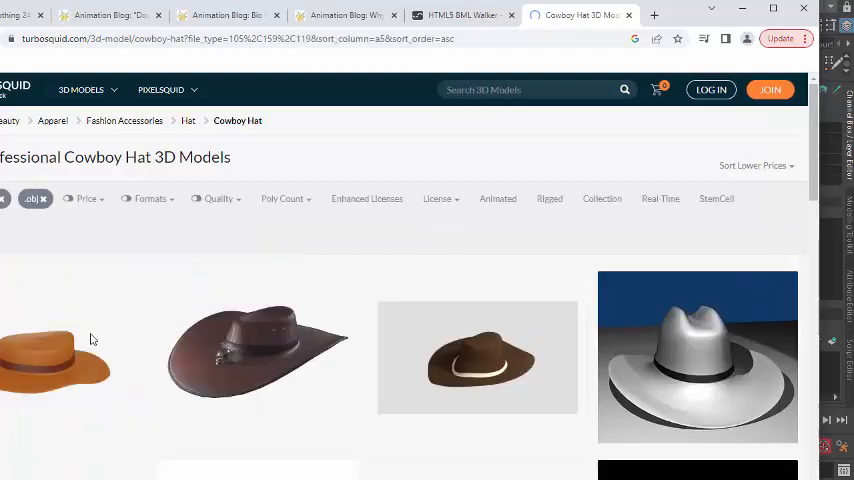
Search 'Cowboy Hat' and scroll through the filtered model listings
text(Cowboy Hat)
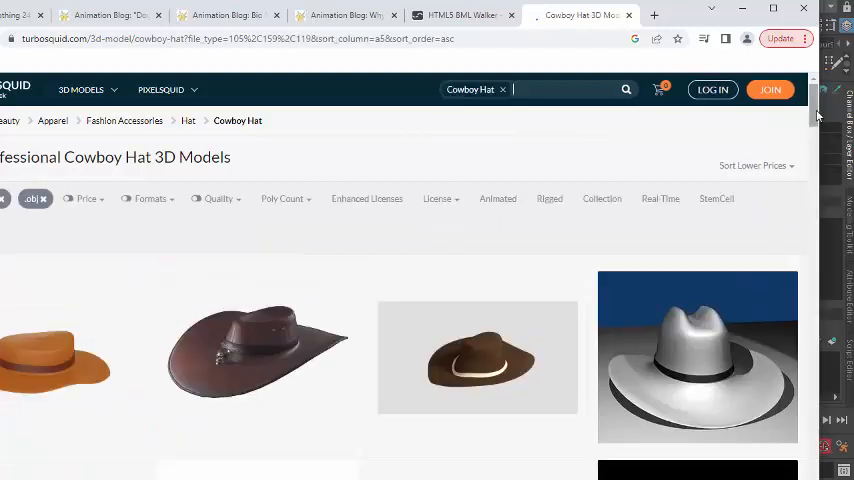
scroll(down, 3)
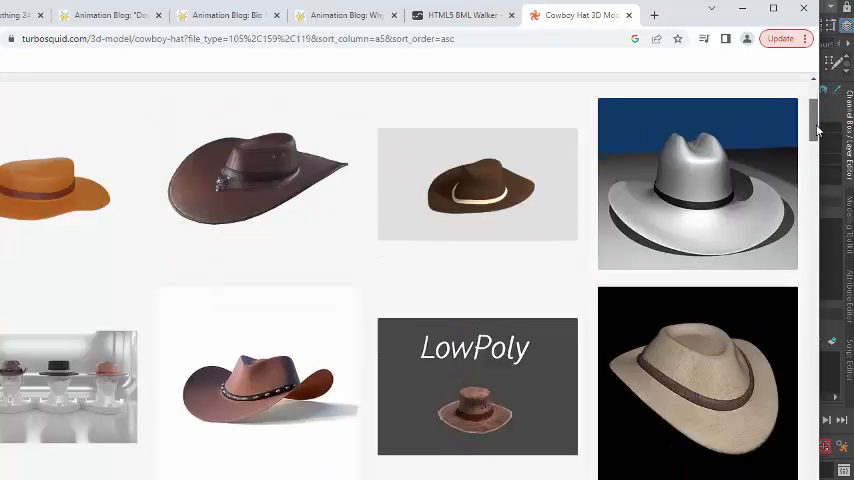
scroll(down, 3)
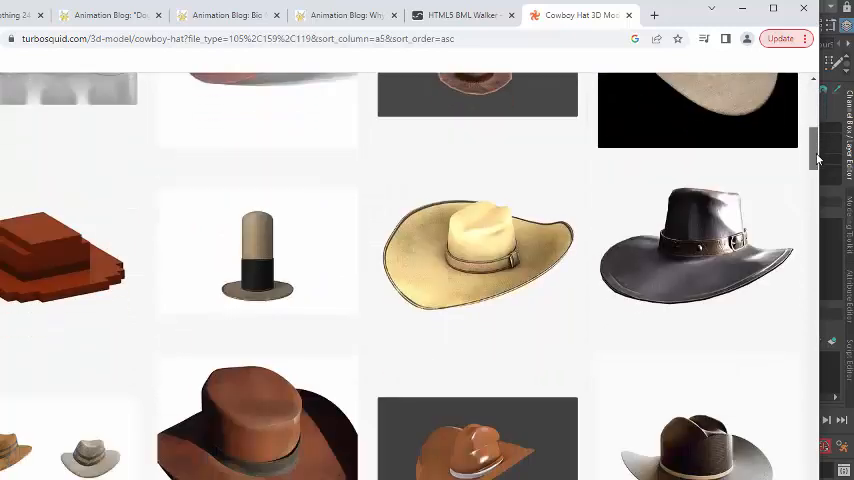
scroll(down, 3)
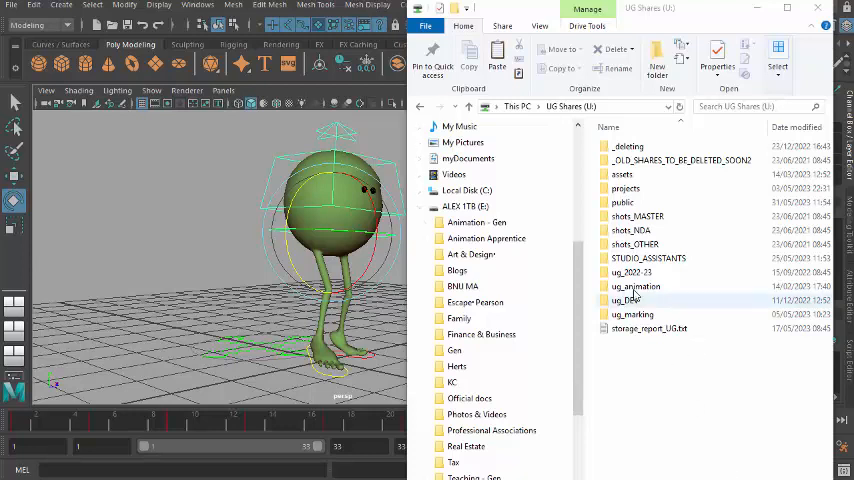
Select cowboyHatMaya2012.mb in U:\ug_animation\assets\props\Hats
double_click(636, 286)
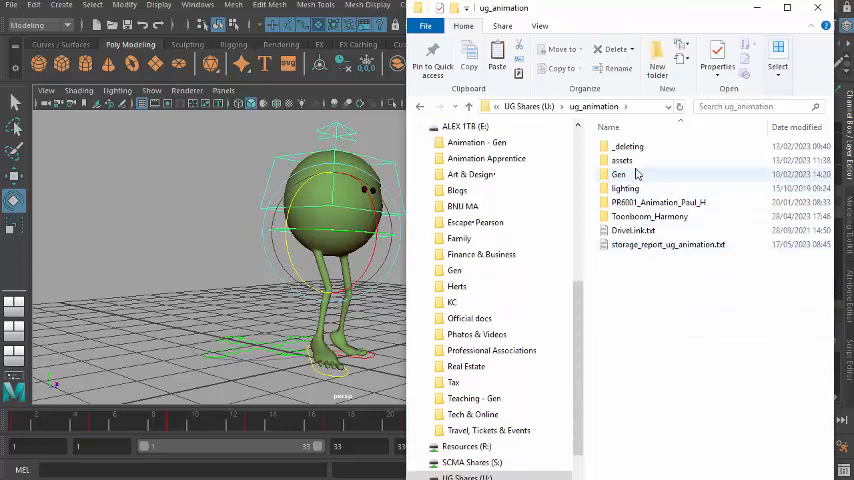
double_click(622, 160)
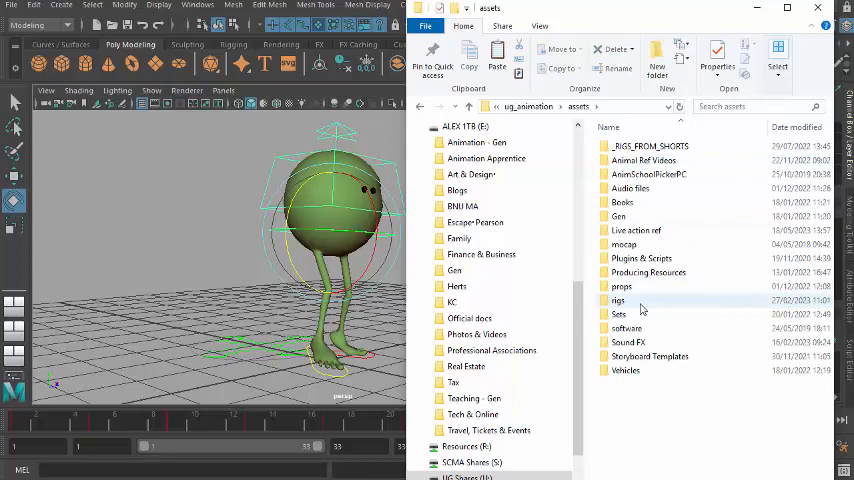
click(621, 287)
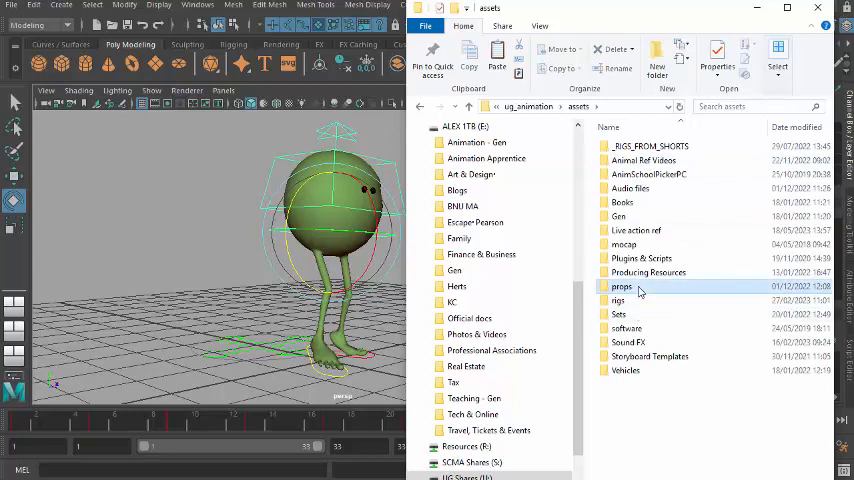
double_click(621, 287)
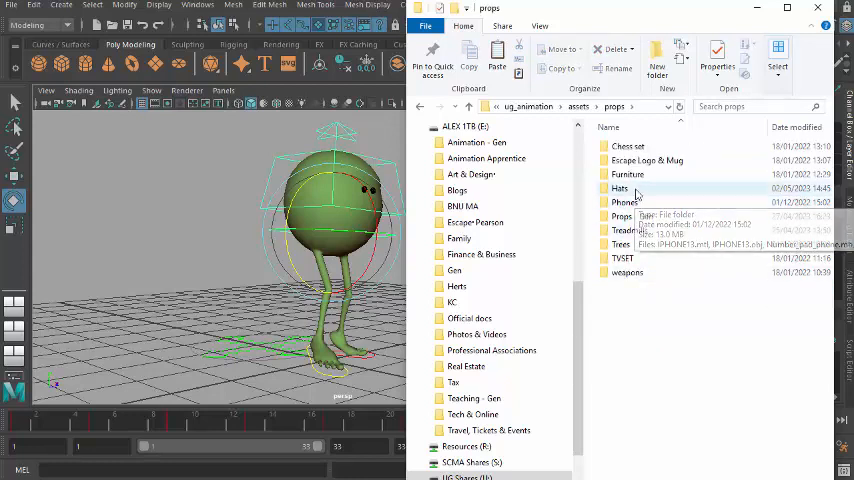
double_click(620, 188)
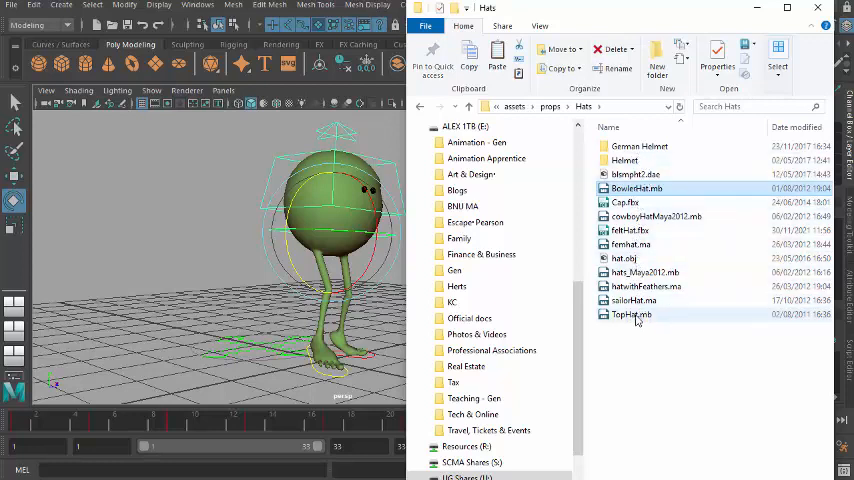
click(656, 216)
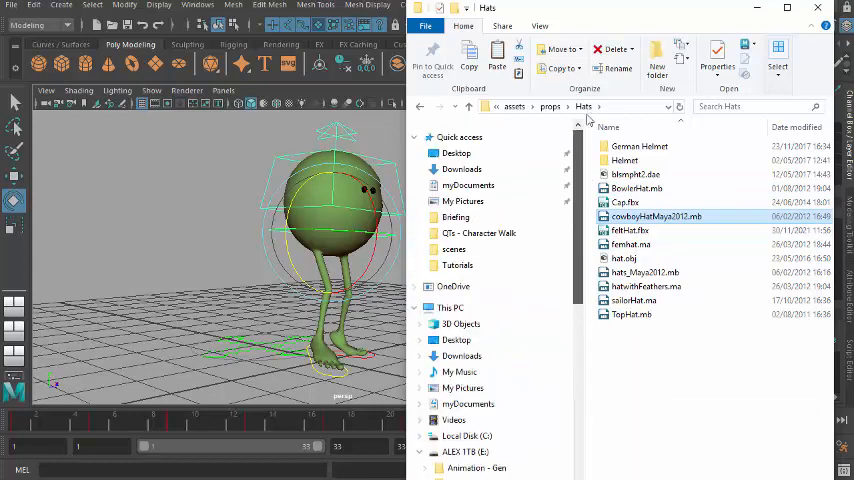
Navigate to maya\projects\montyWalk_25May2023\scenes for the hat file
click(468, 185)
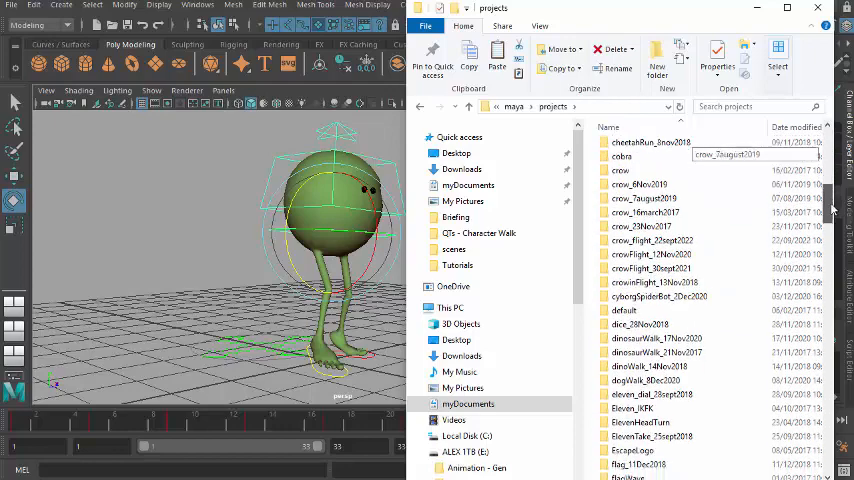
scroll(down, 3)
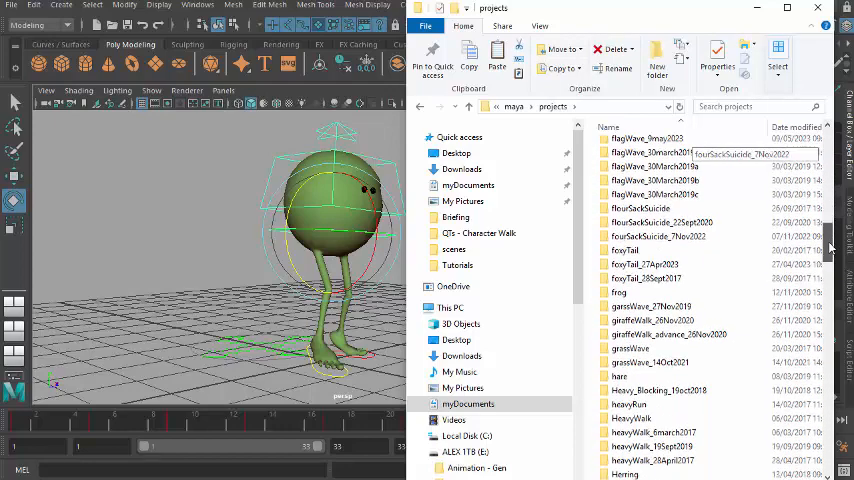
scroll(down, 3)
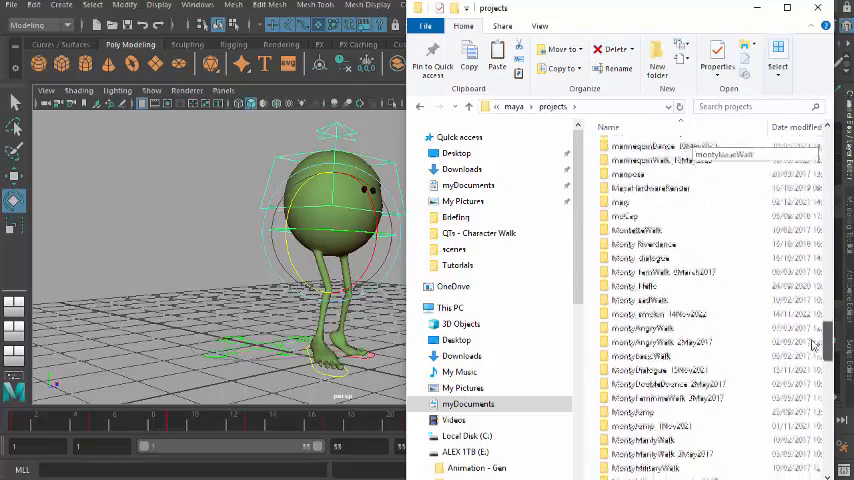
scroll(down, 3)
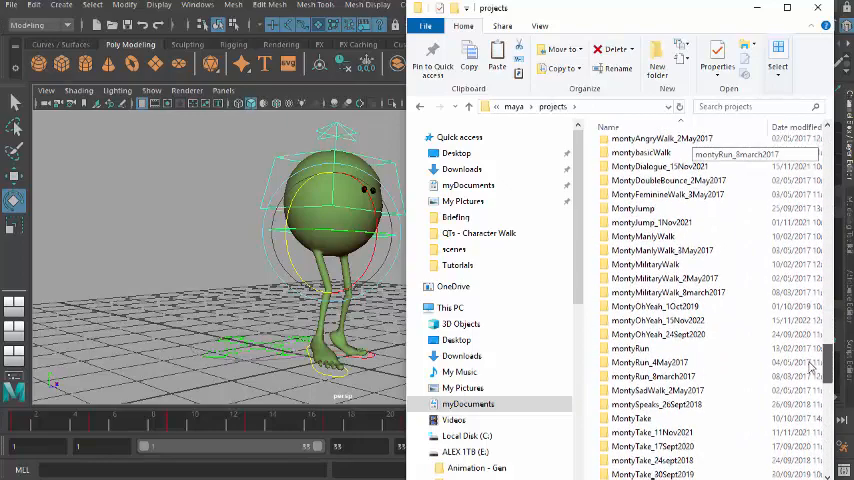
scroll(down, 3)
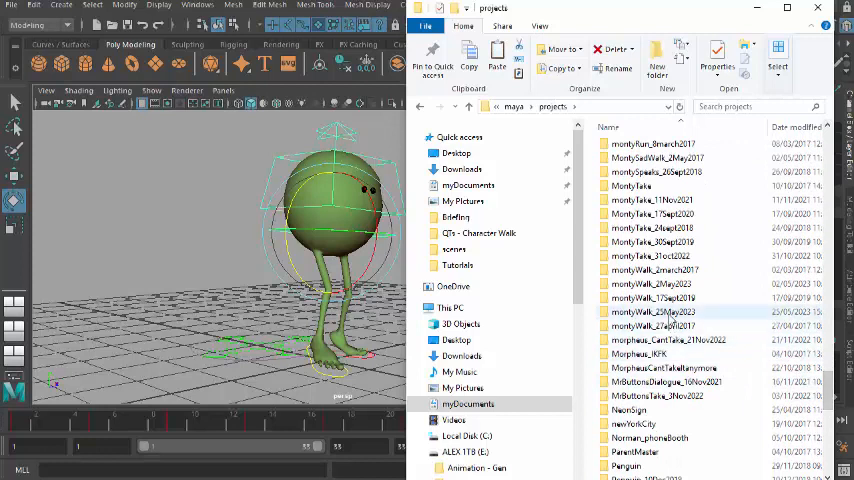
double_click(652, 311)
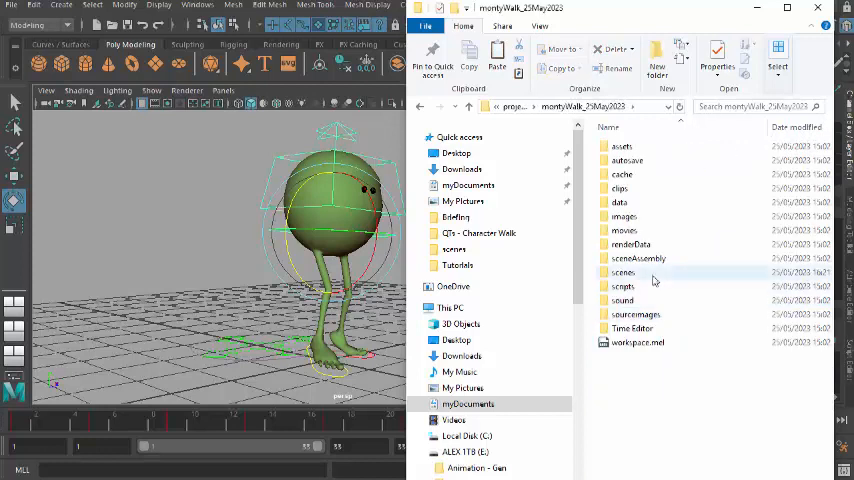
double_click(623, 271)
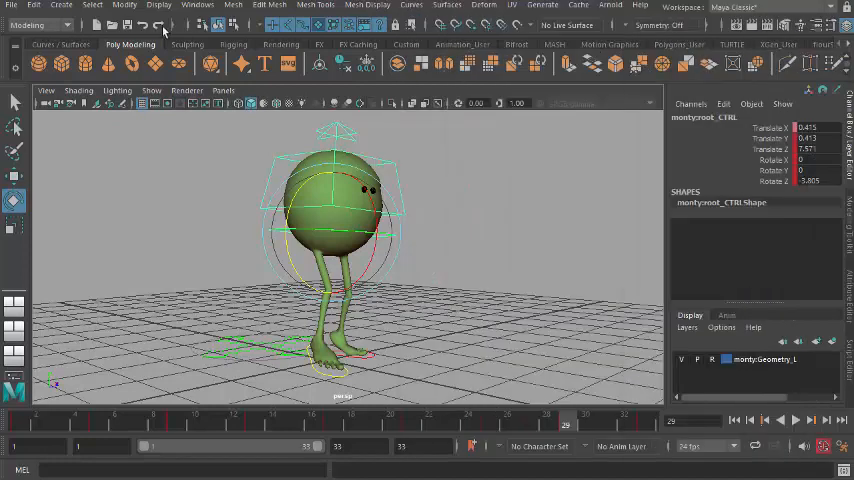
Import the cowboy hat file and select the hat floating above Monty
click(11, 5)
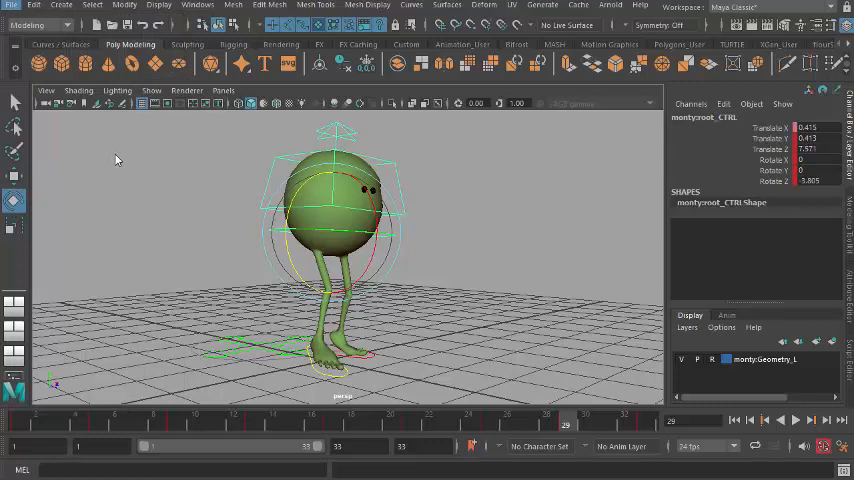
click(11, 6)
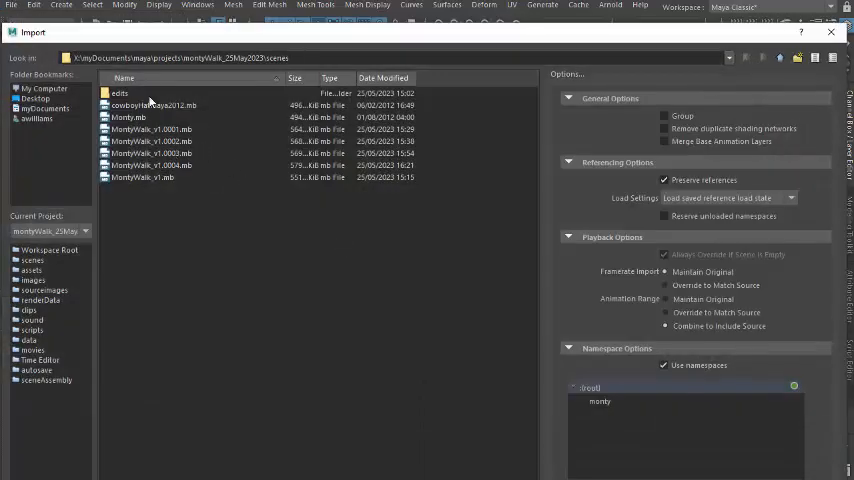
click(153, 105)
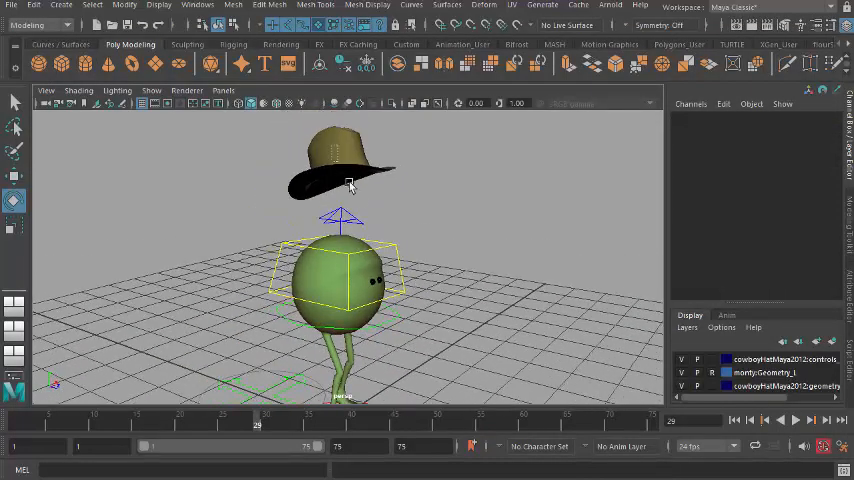
click(350, 183)
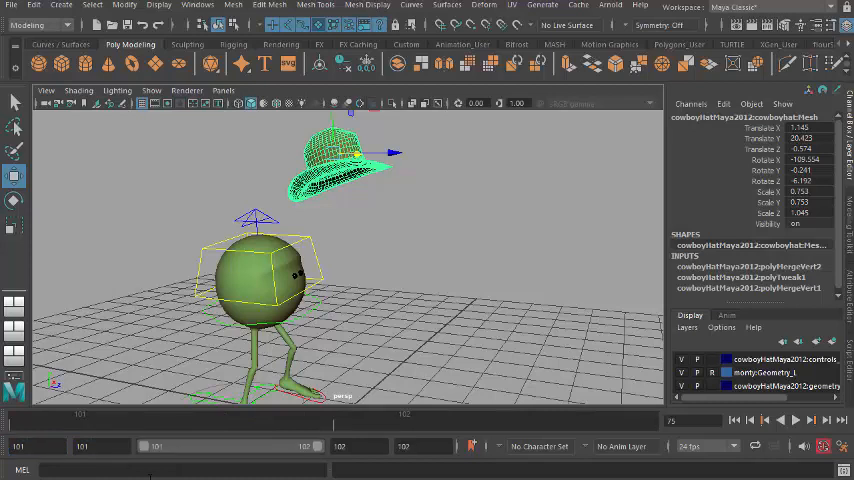
Set the Range Slider playback start to 101 and end to 133
click(423, 446)
text(133)
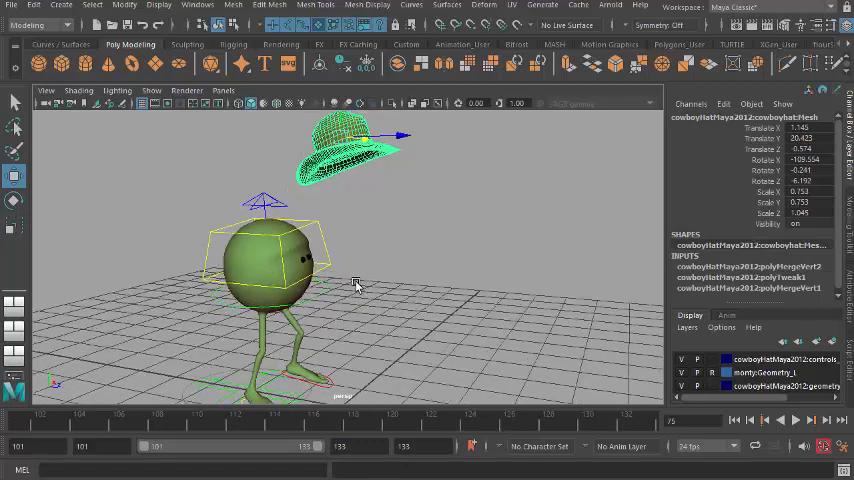
click(796, 420)
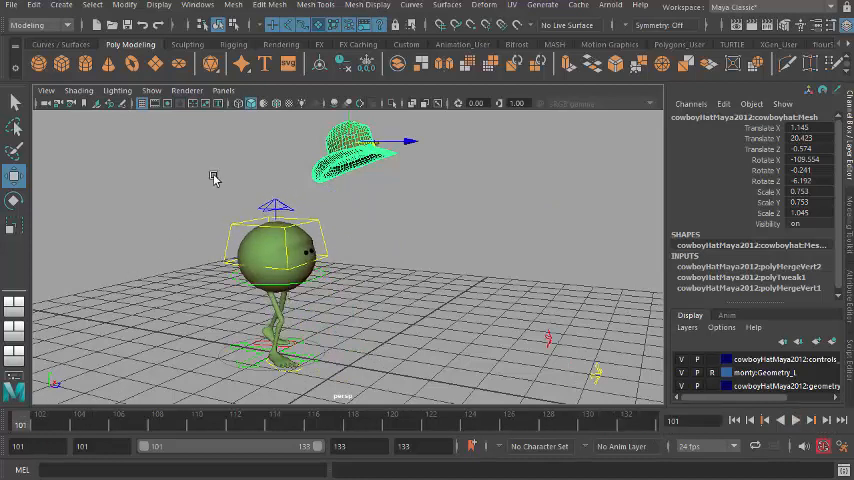
Drag the hat onto Monty's head and set Scale X/Y/Z to 1.2
drag(400, 140, 310, 155)
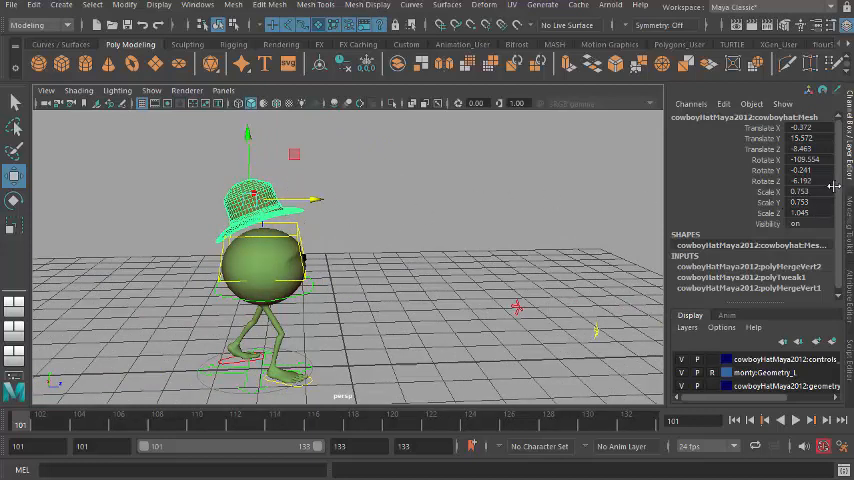
click(799, 191)
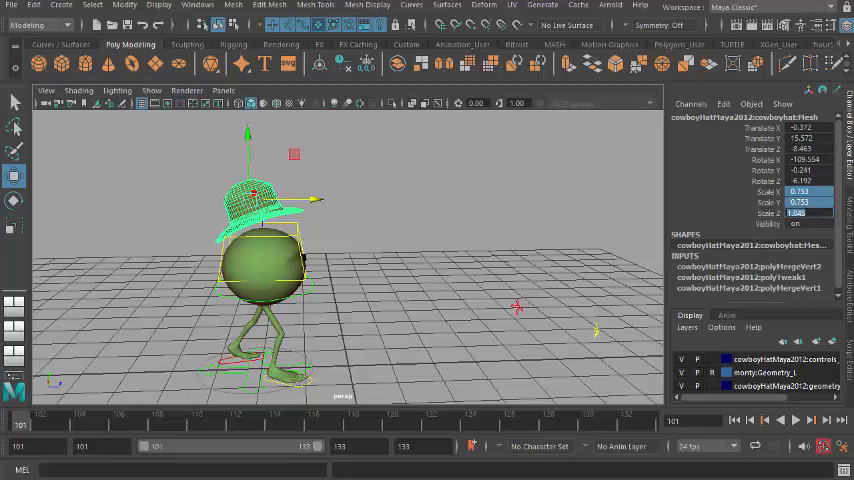
text(1.2)
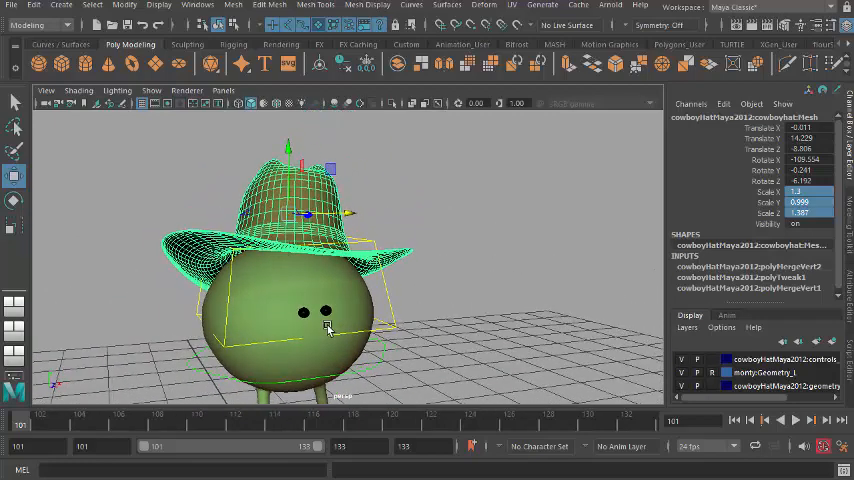
In wireframe, adjust the hat's translate and rotate Z, then return to shaded view
key(4)
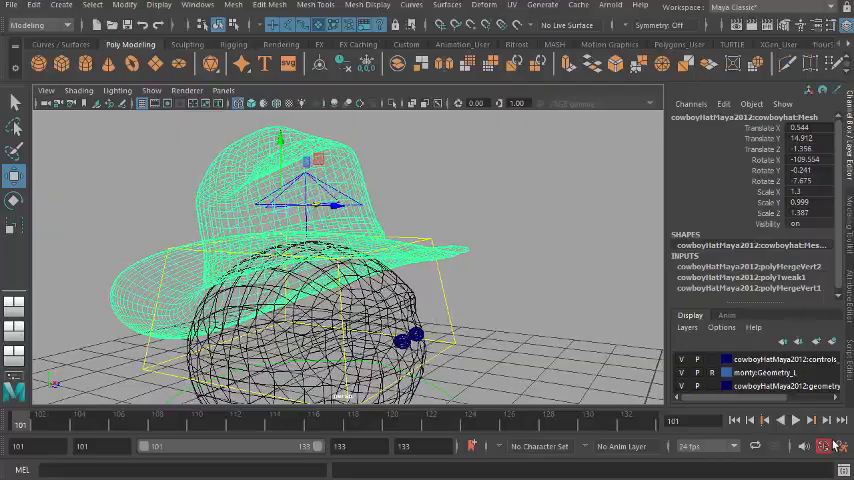
click(780, 419)
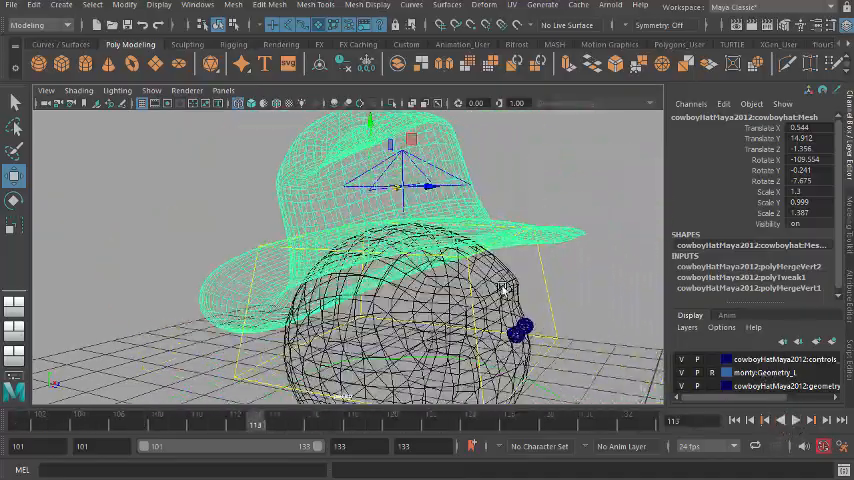
key(5)
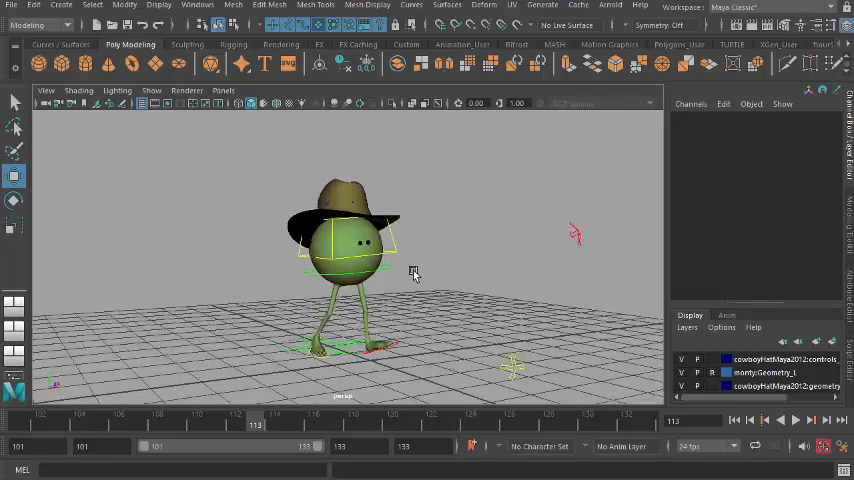
click(796, 420)
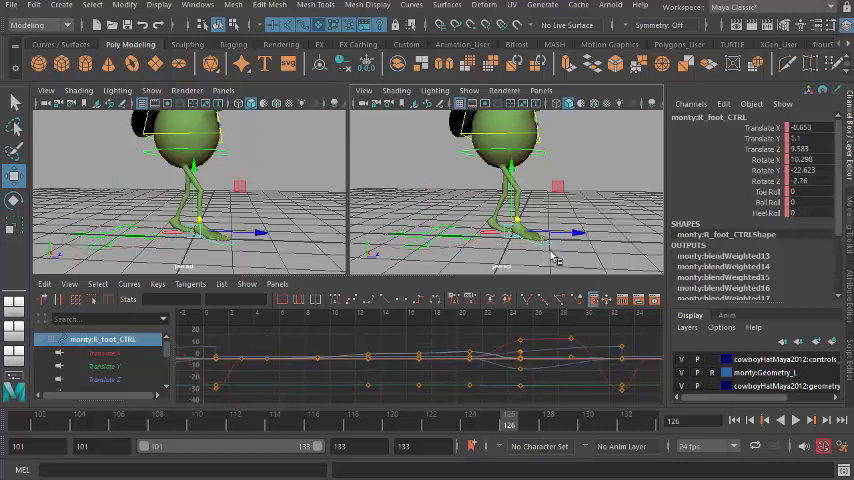
mouse_move(72, 427)
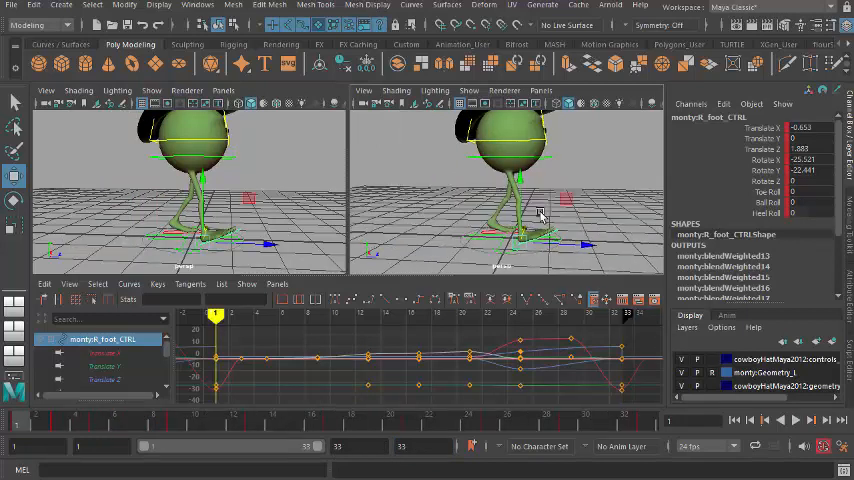
Over frames 1–33, key higher Translate Y on both foot controls at frames 29–31, then play
click(797, 420)
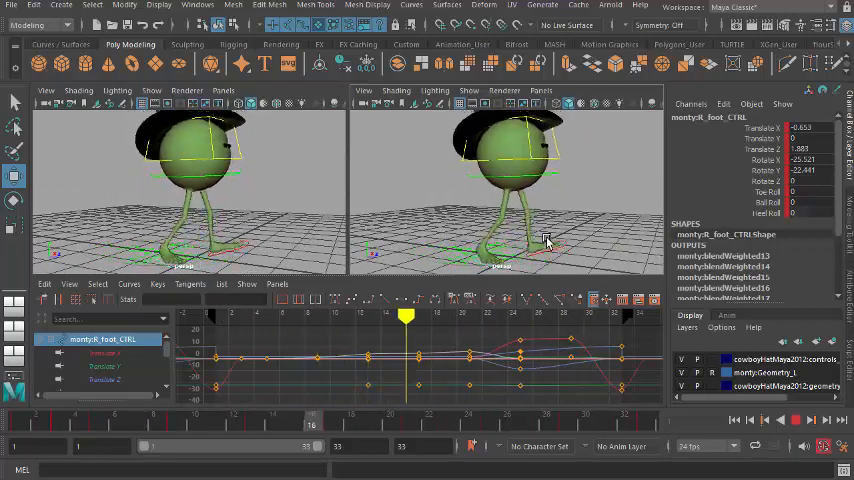
drag(406, 318, 608, 318)
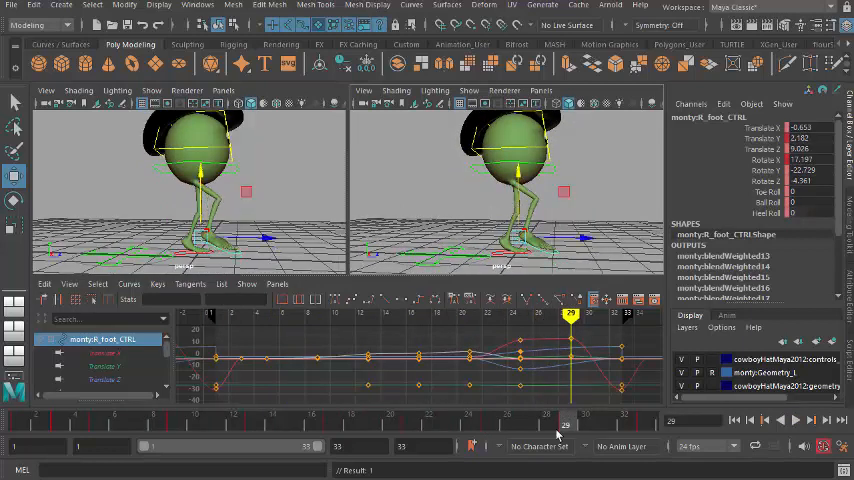
click(595, 313)
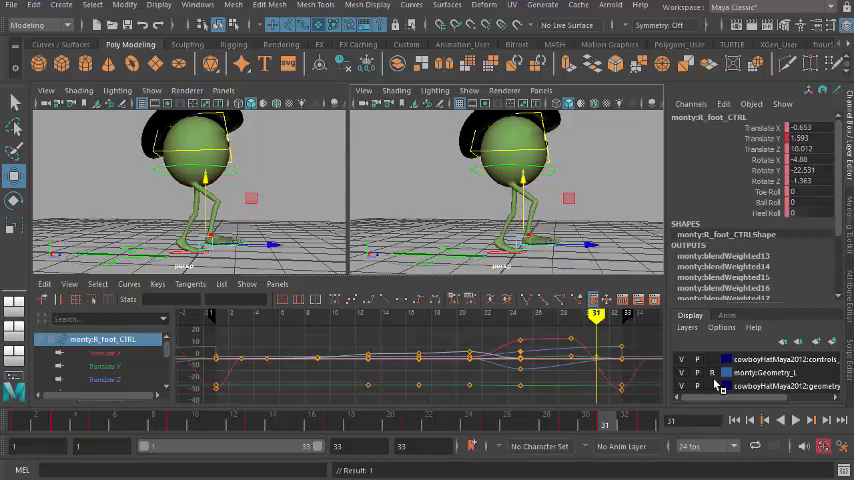
click(797, 419)
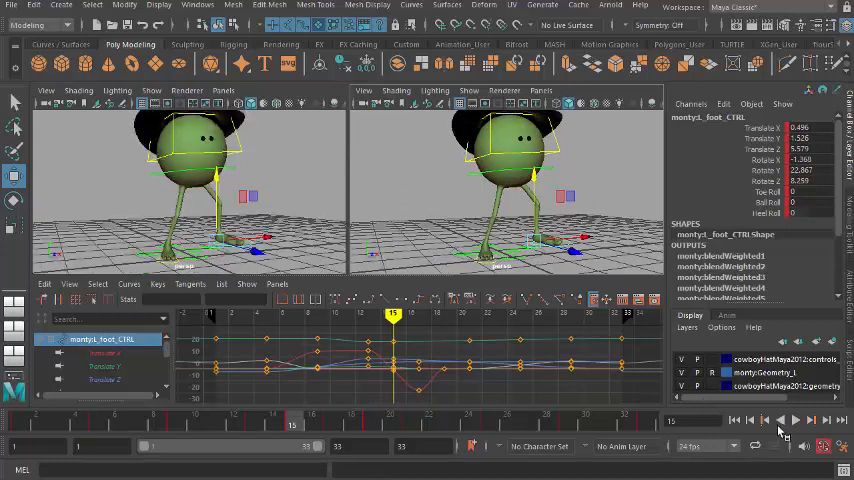
click(803, 420)
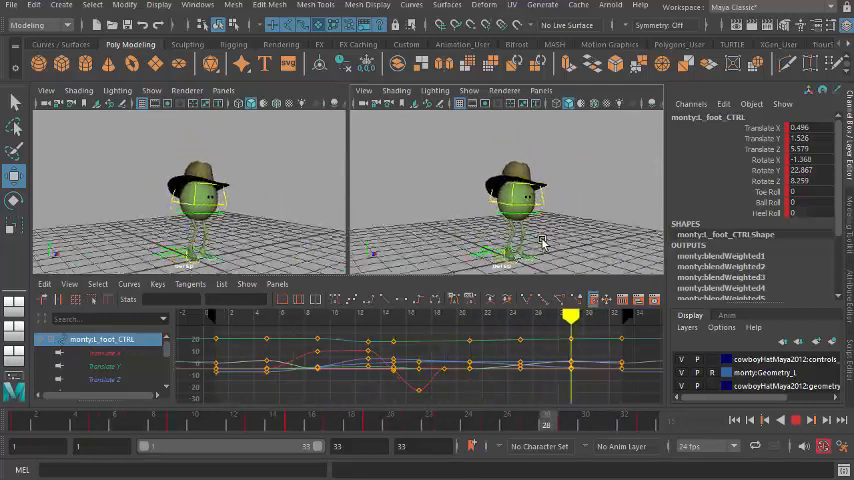
Return to the TurboSquid cowboy hat listings in Chrome
click(798, 419)
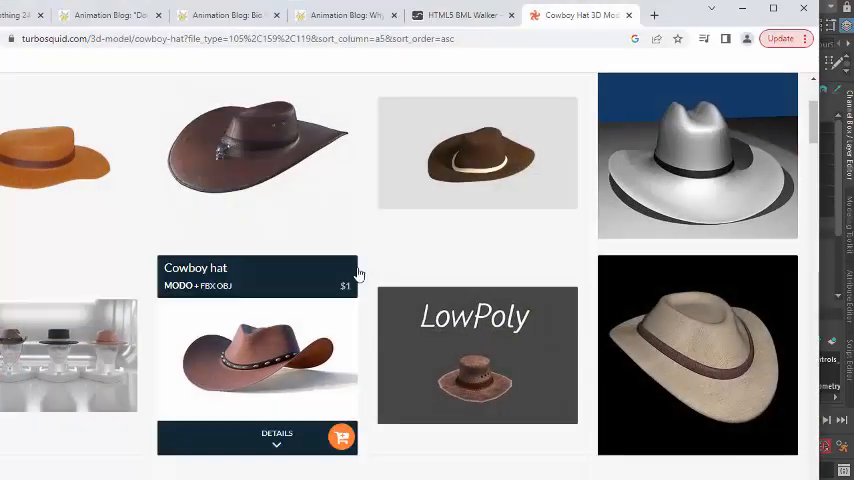
Search TurboSquid for 'western' models and scroll down through the results
scroll(up, 3)
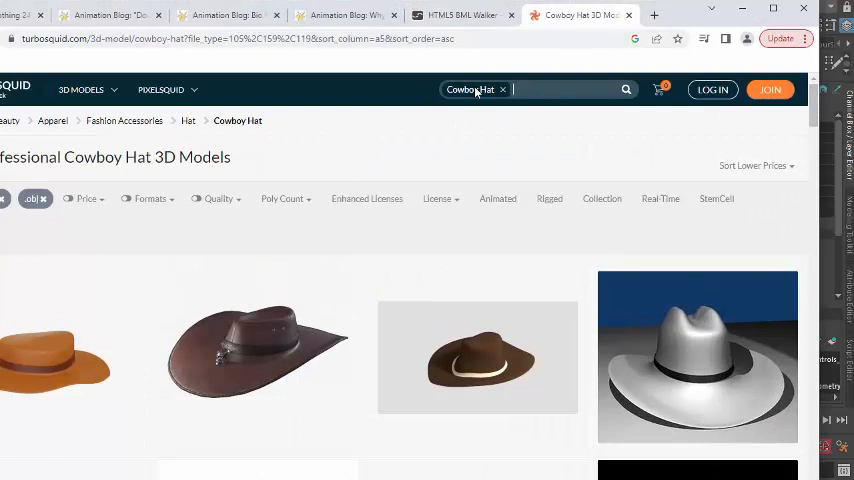
click(503, 90)
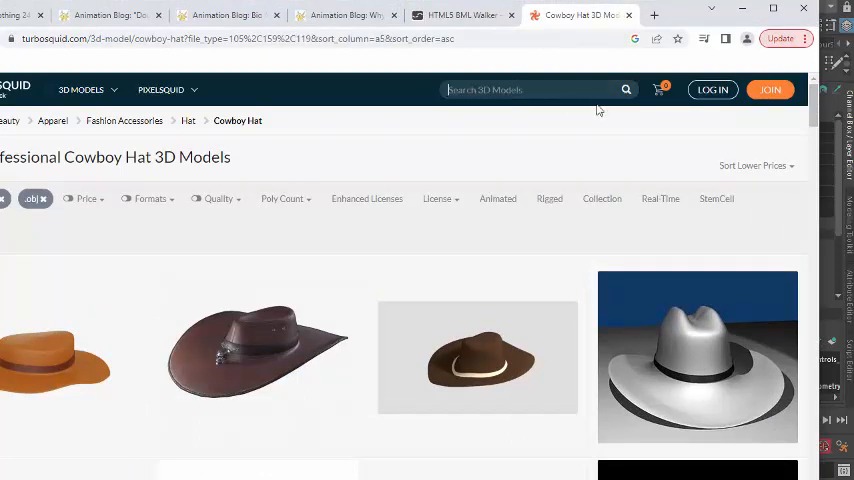
text(western)
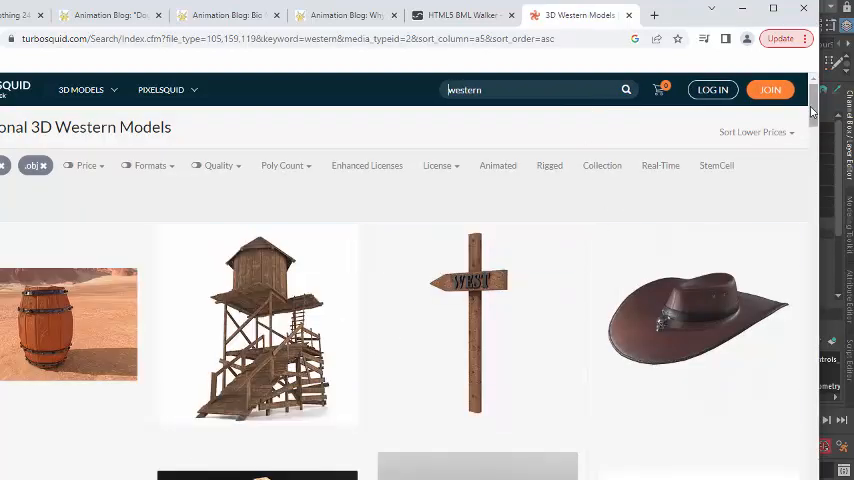
scroll(down, 3)
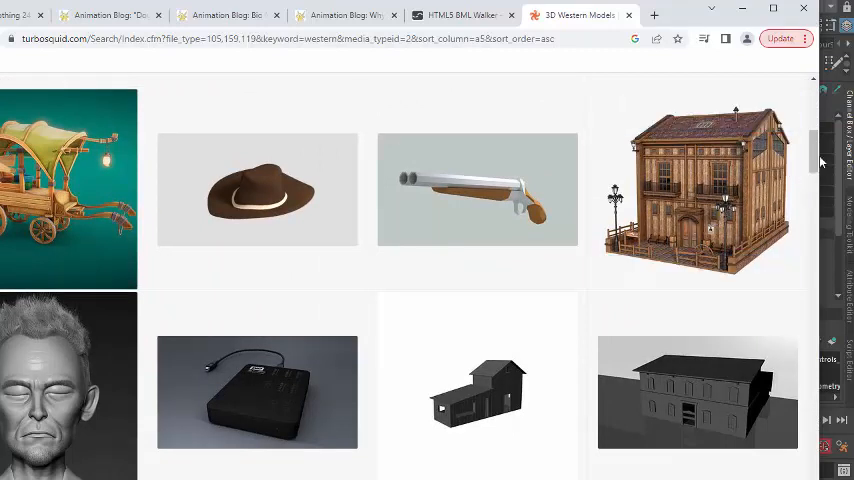
scroll(down, 3)
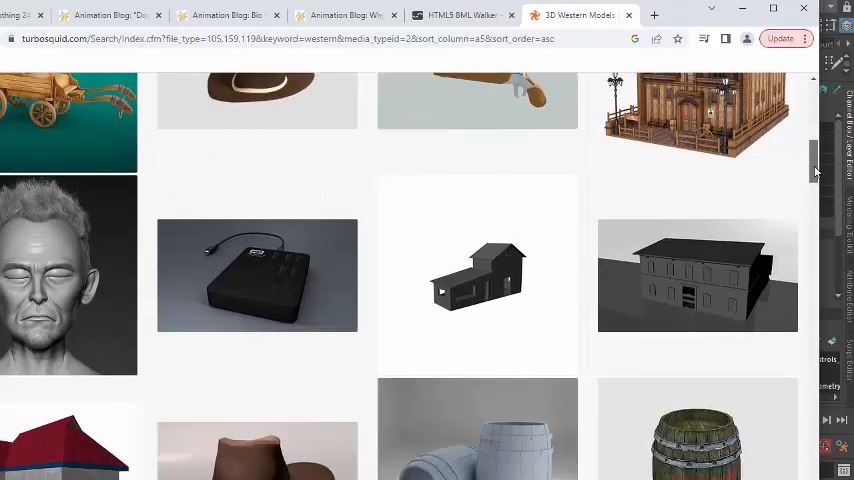
scroll(down, 3)
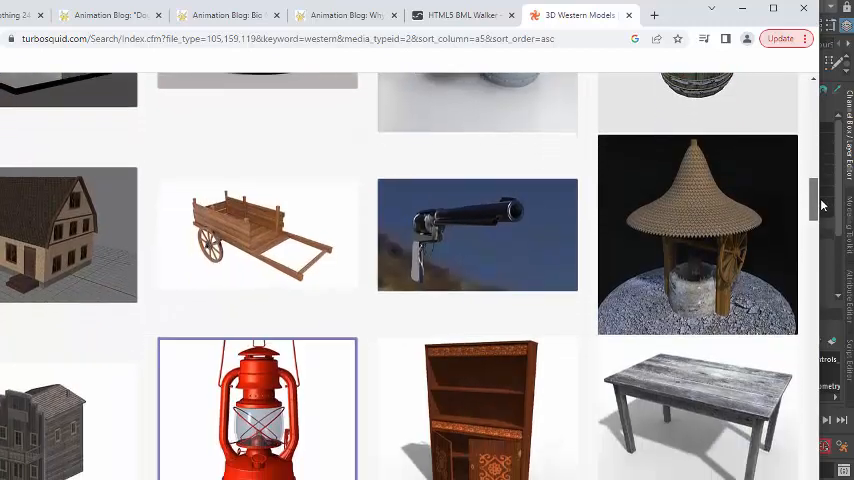
scroll(down, 3)
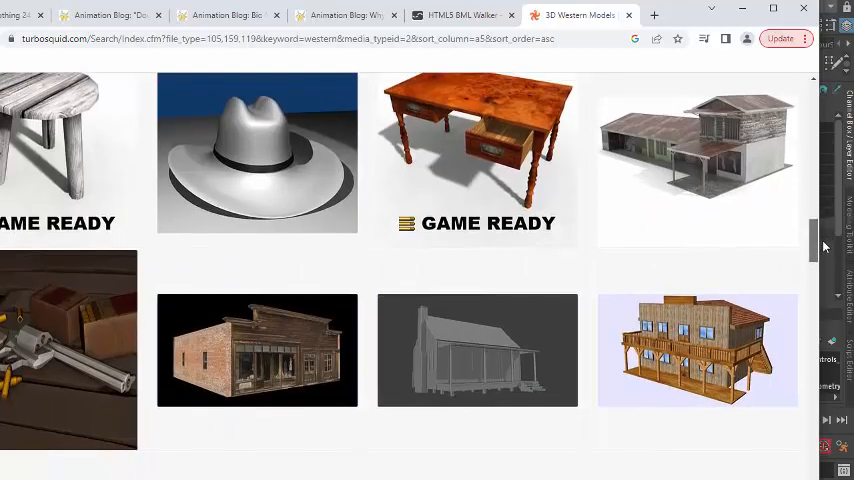
scroll(down, 3)
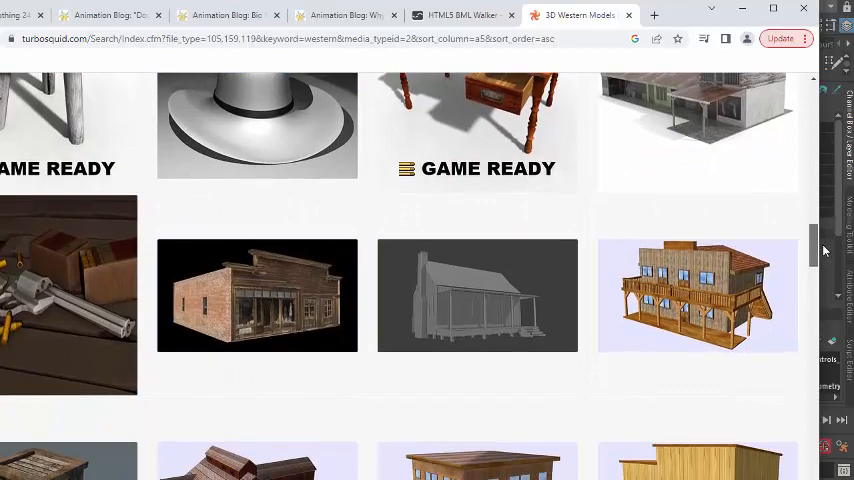
scroll(down, 3)
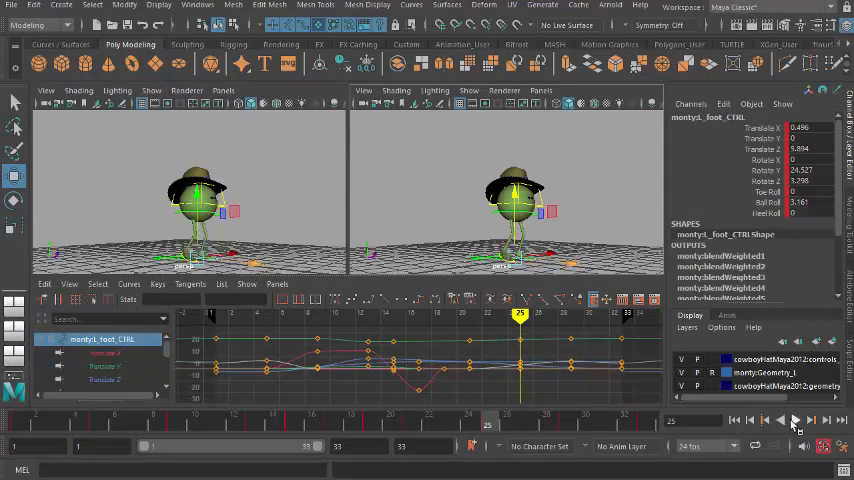
Play Monty's hatted walk cycle in Maya's playback controls
click(797, 419)
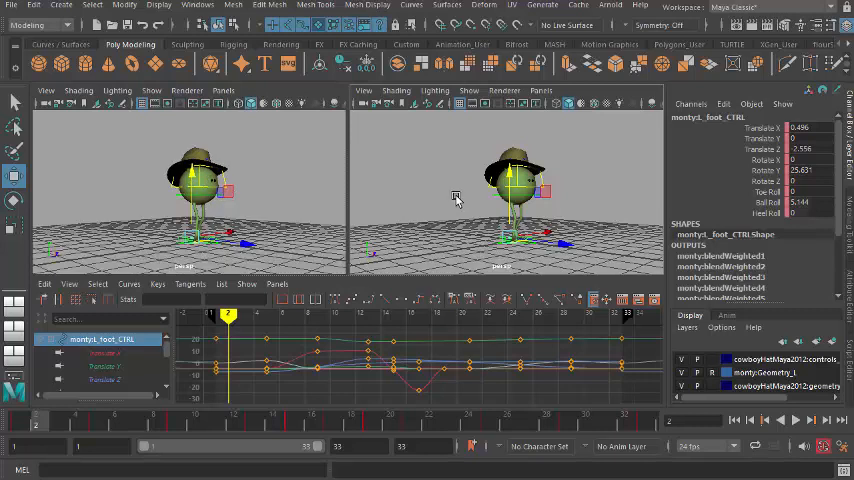
mouse_move(473, 212)
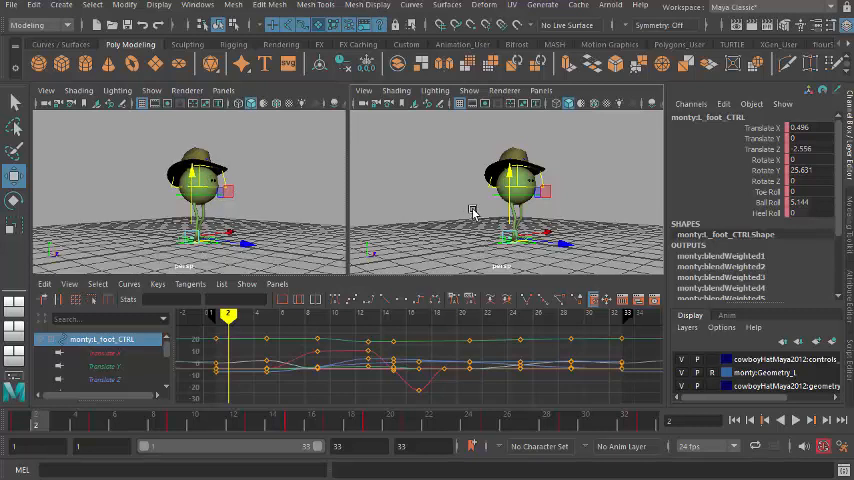